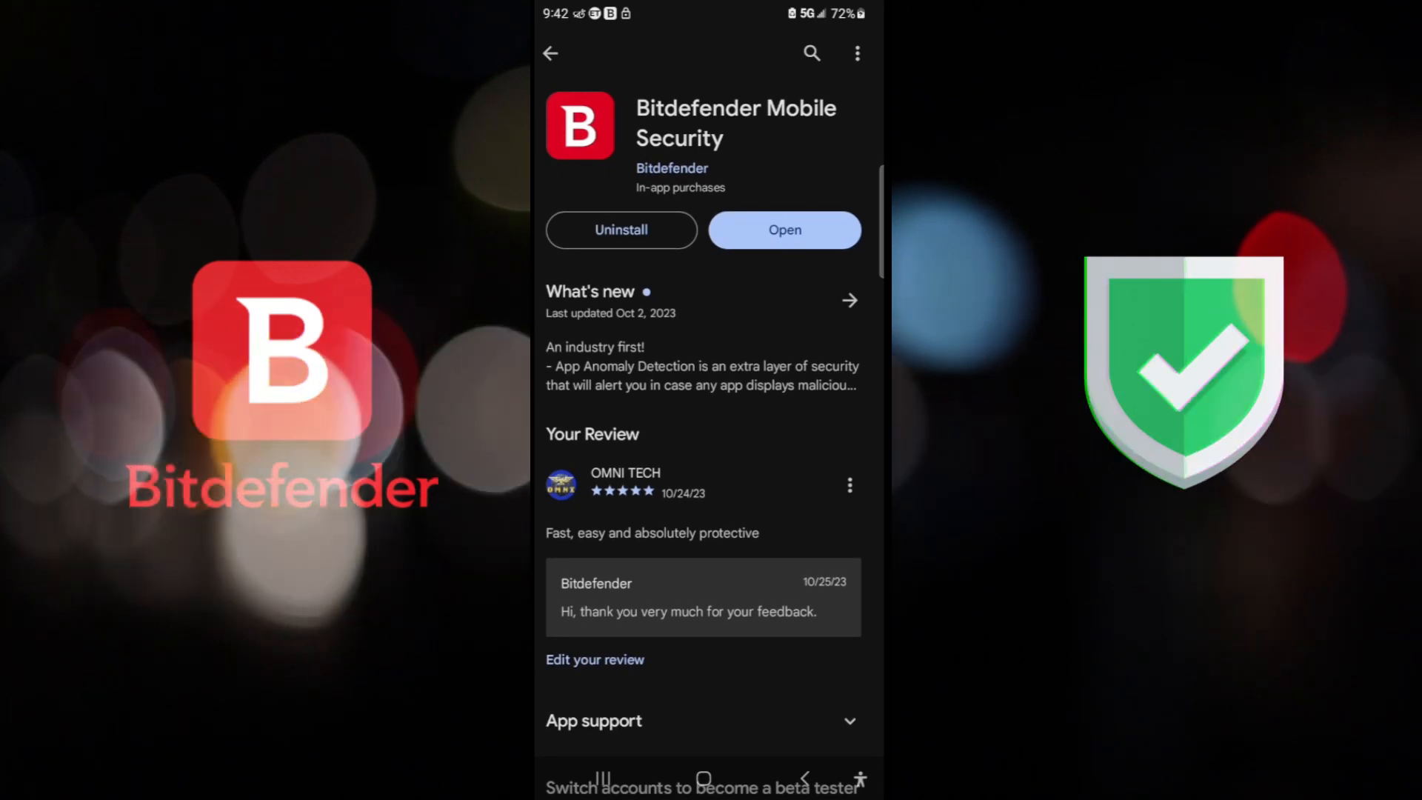
Step: Open Bitdefender Mobile Security from its Google Play Store page
left_click(784, 230)
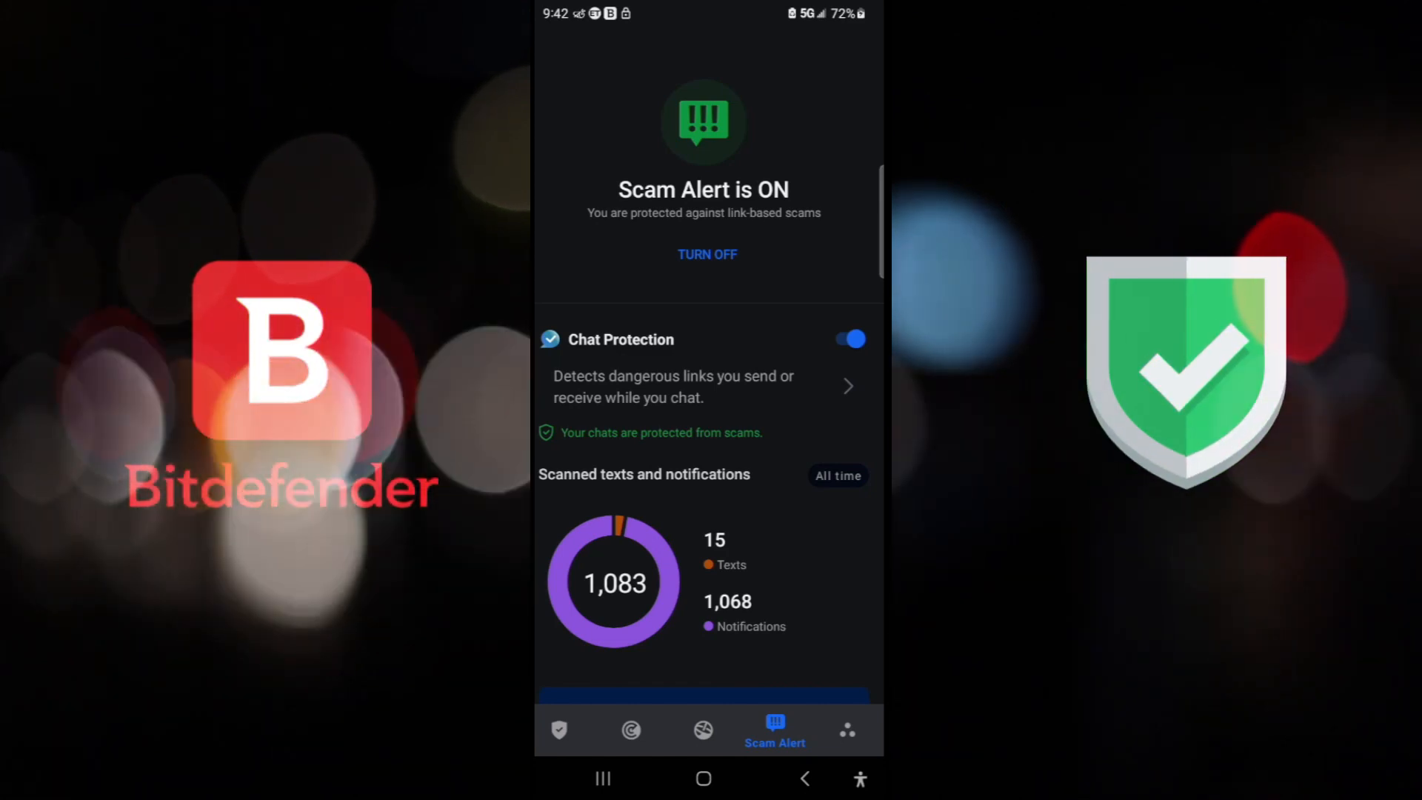
scroll("up", 3)
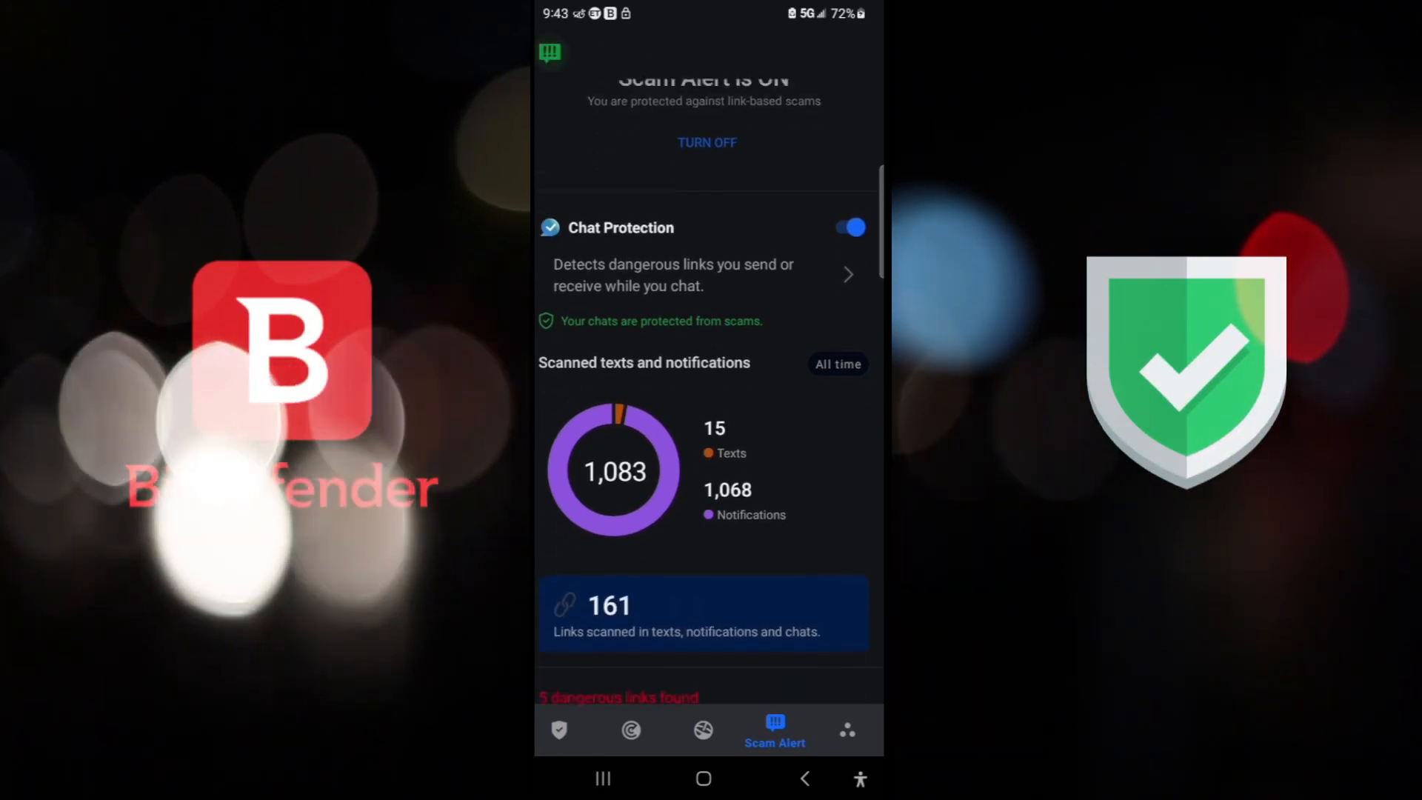
scroll("up", 3)
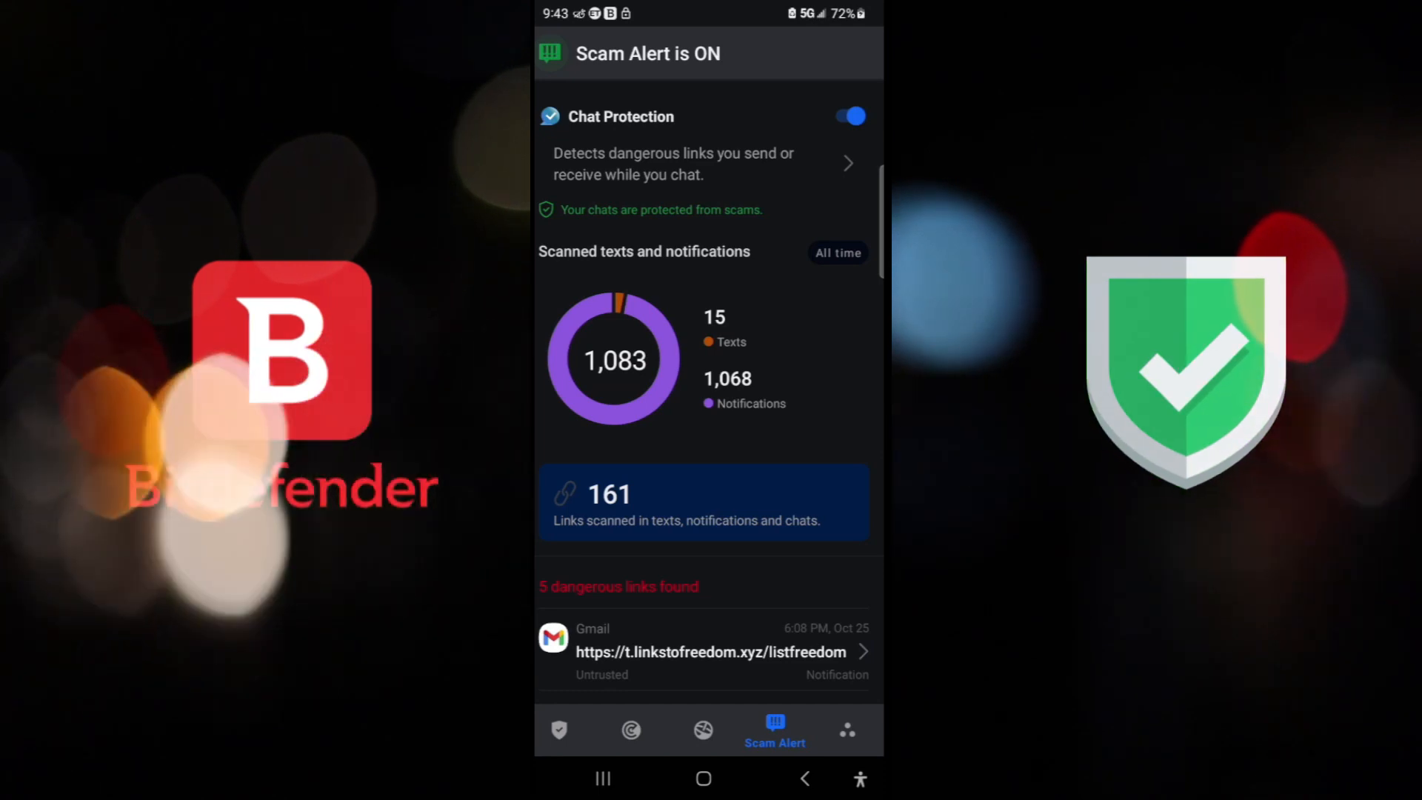
scroll("up", 3)
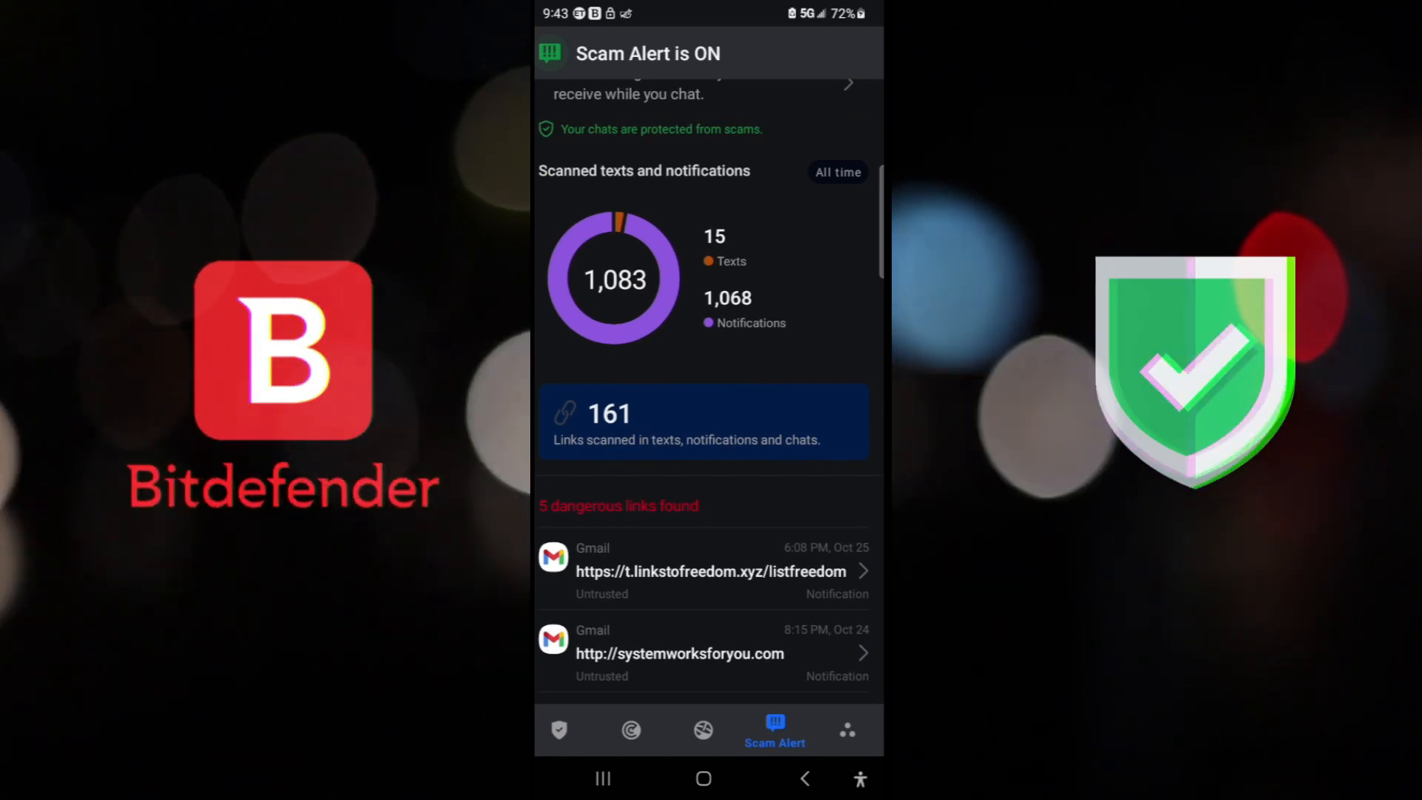
scroll("up", 3)
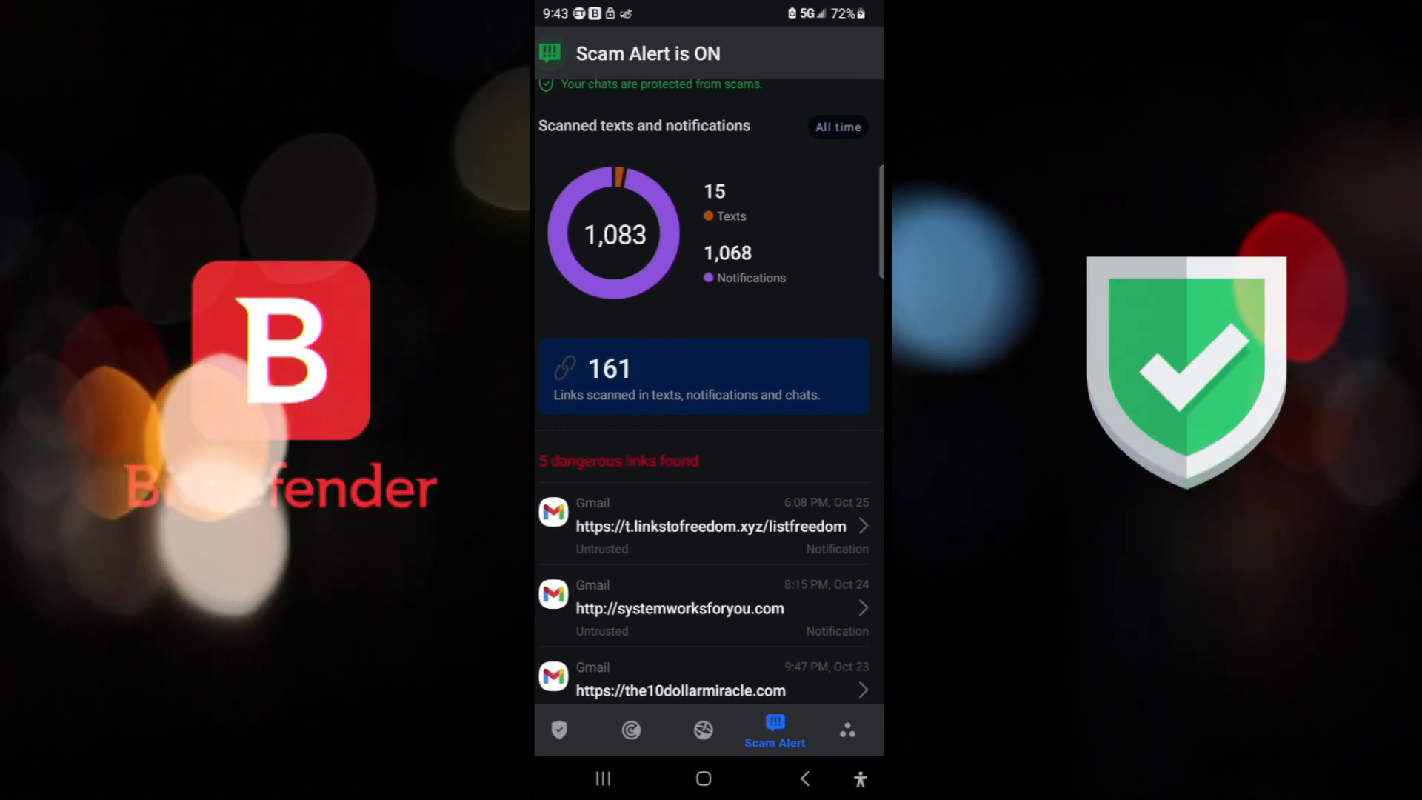
scroll("down", 3)
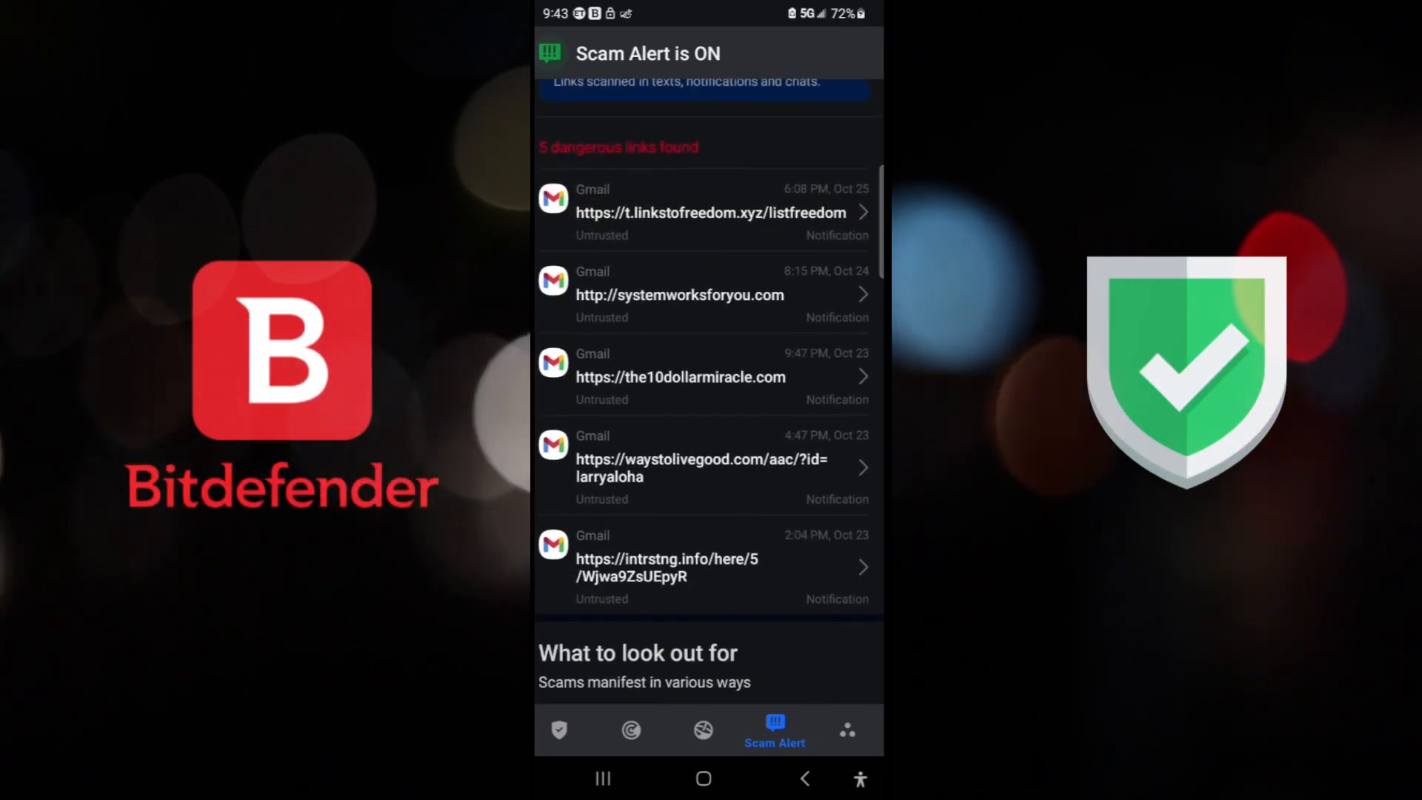
scroll("down", 3)
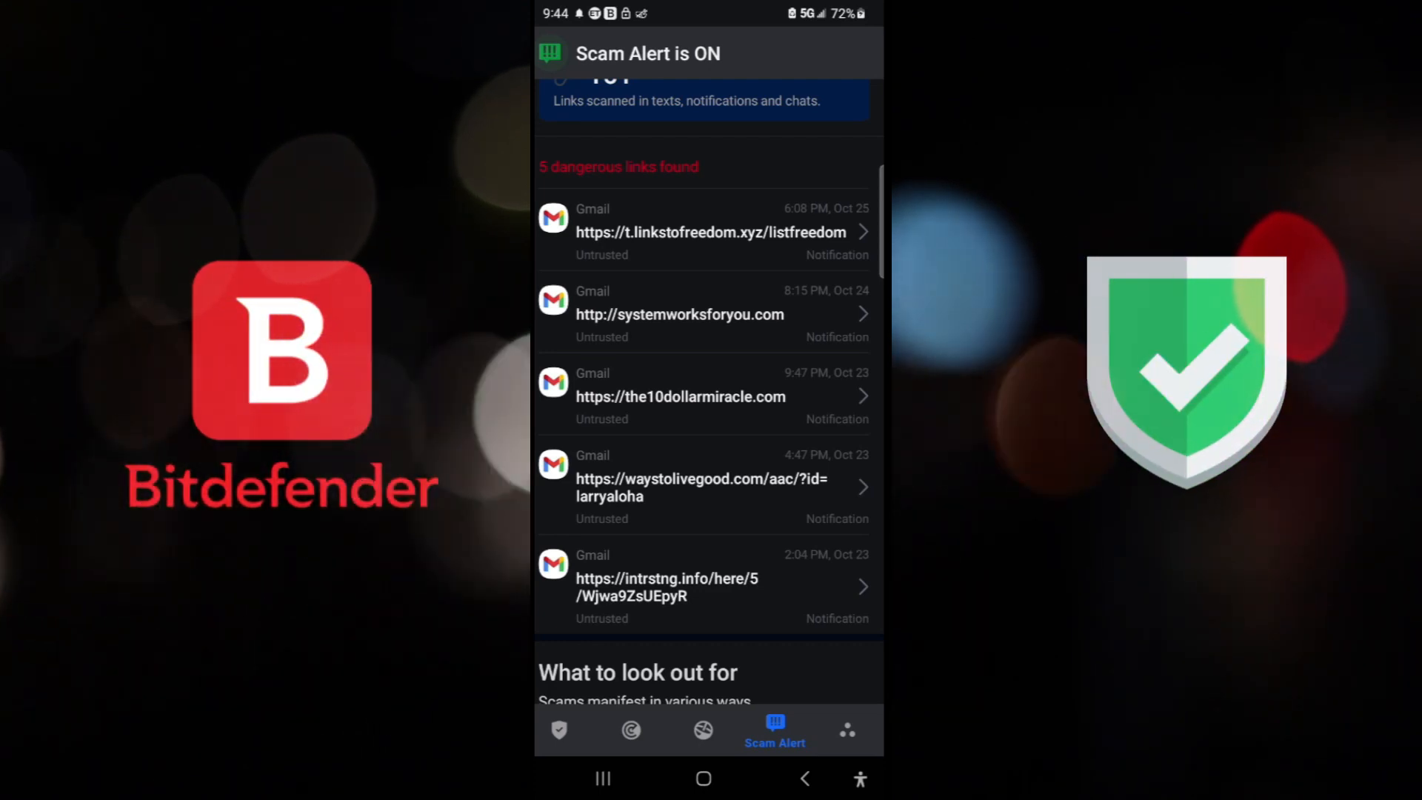
Step: Open the Chat Protection details covering WhatsApp, Facebook Messenger, Telegram and Discord
scroll("up", 3)
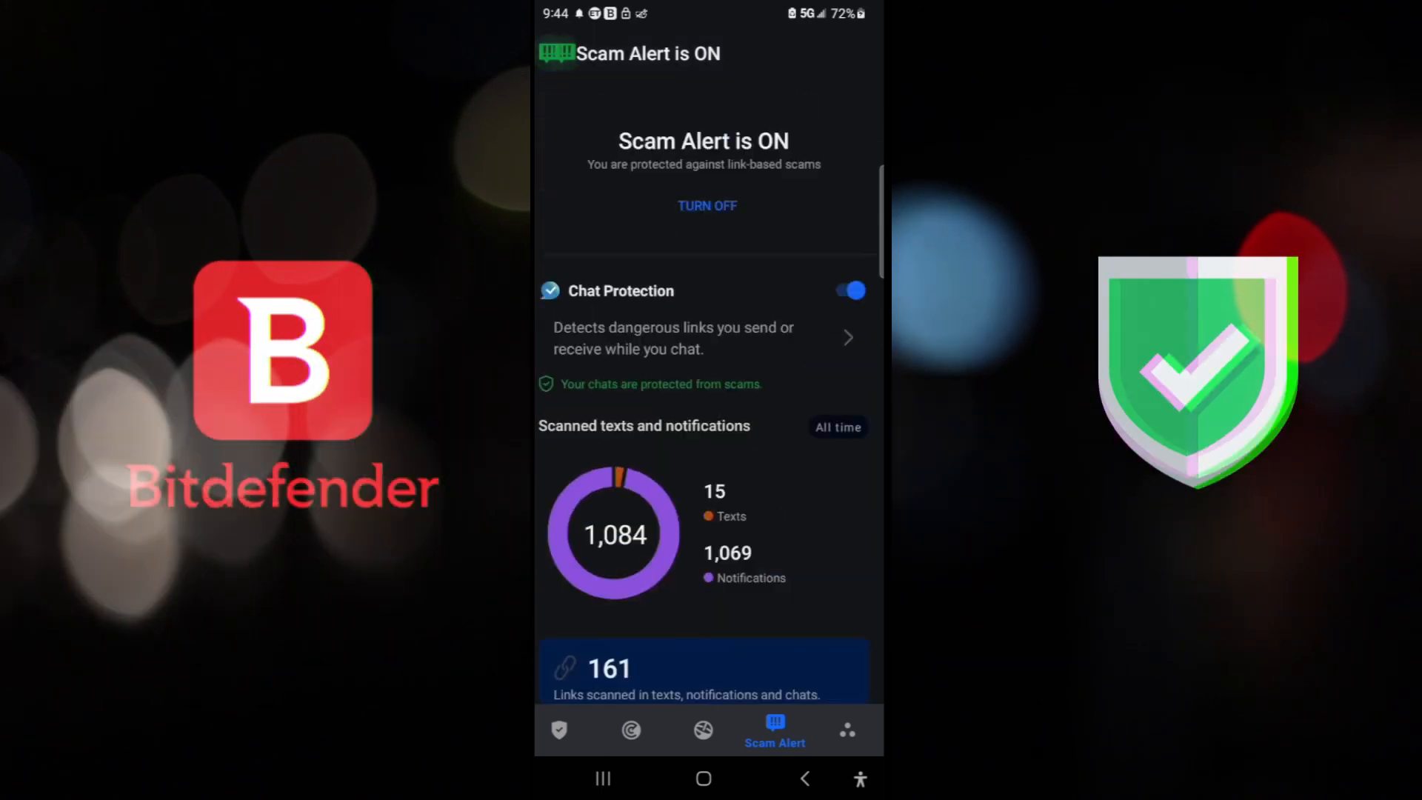
scroll("down", 3)
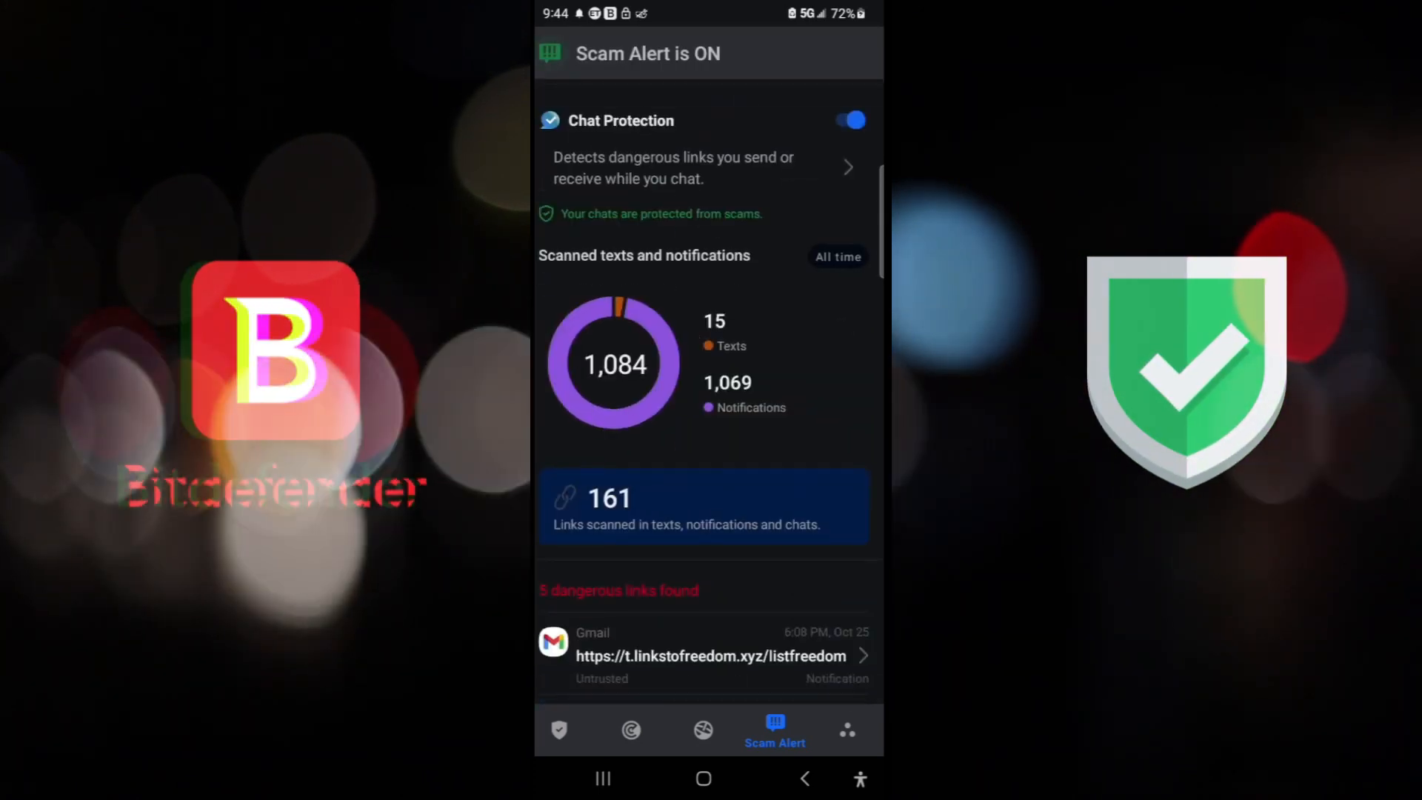
left_click(848, 167)
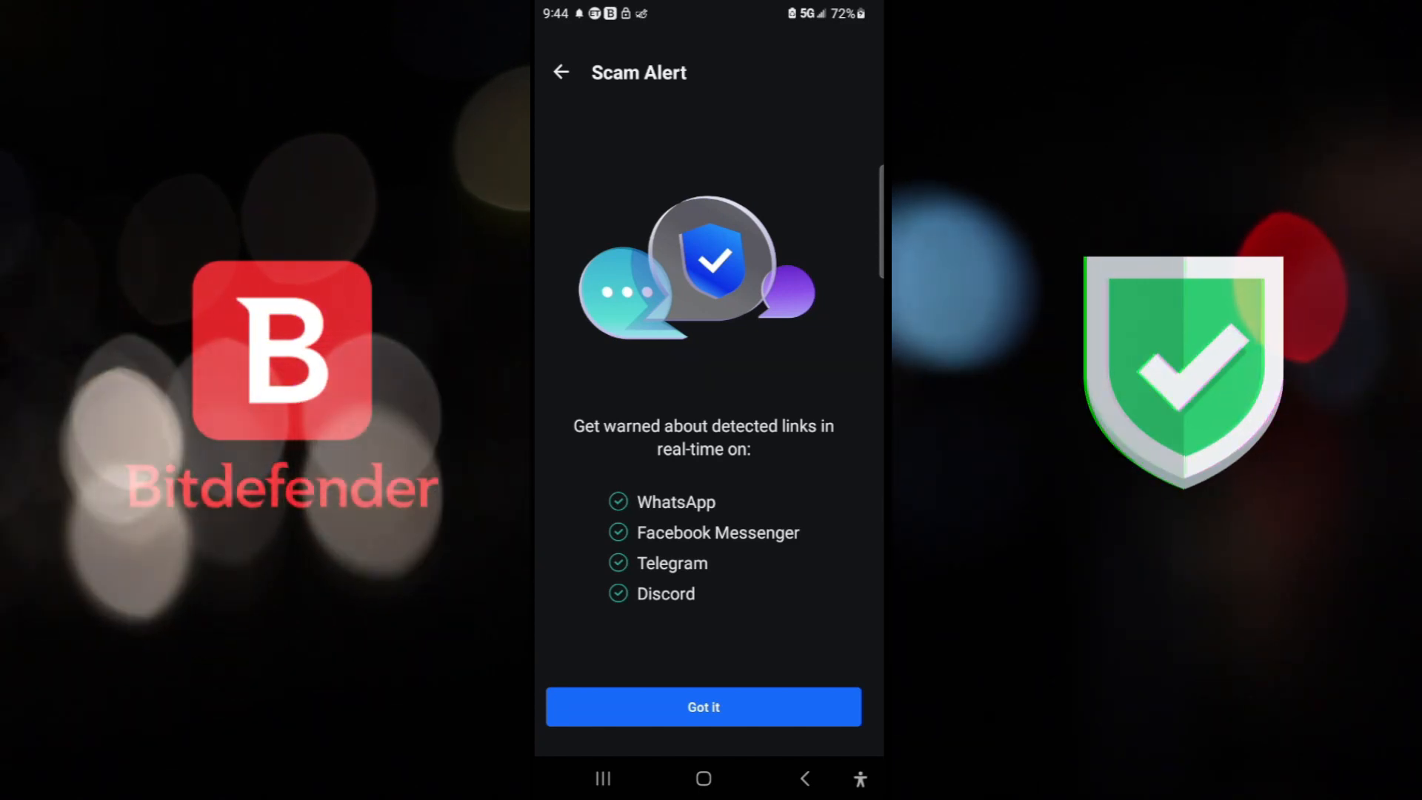
Step: Dismiss the Chat Protection explainer and browse the 'What to look out for' examples
left_click(703, 707)
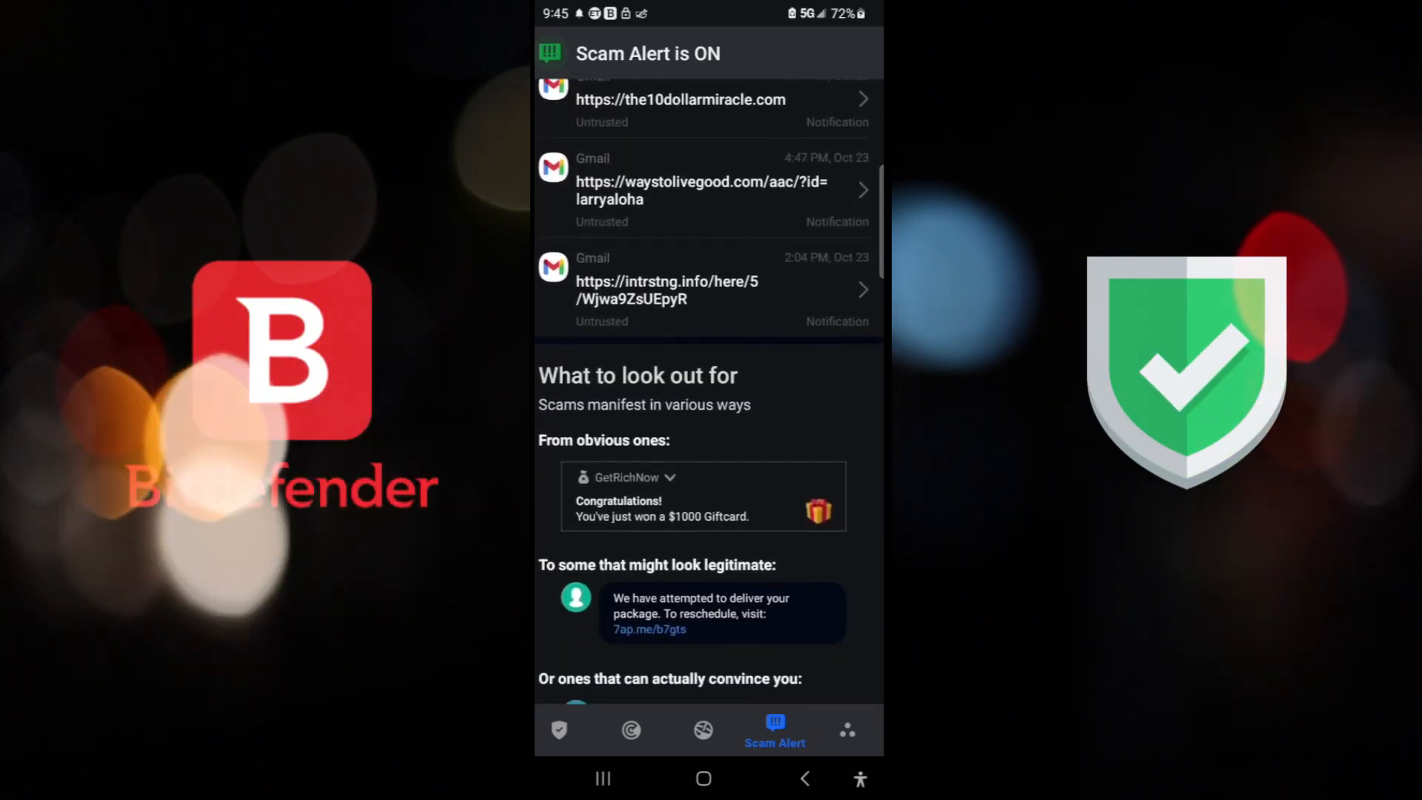
scroll("up", 3)
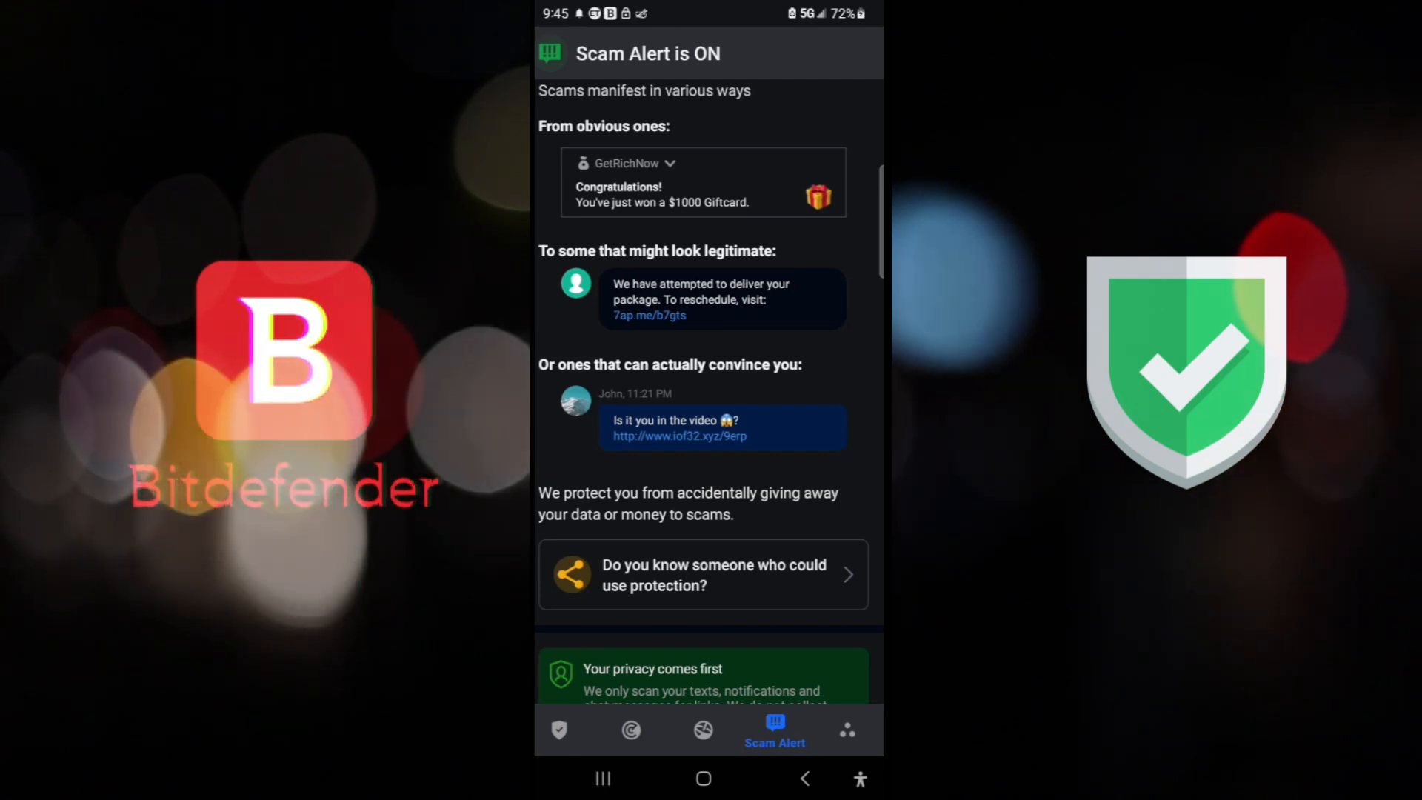
scroll("down", 3)
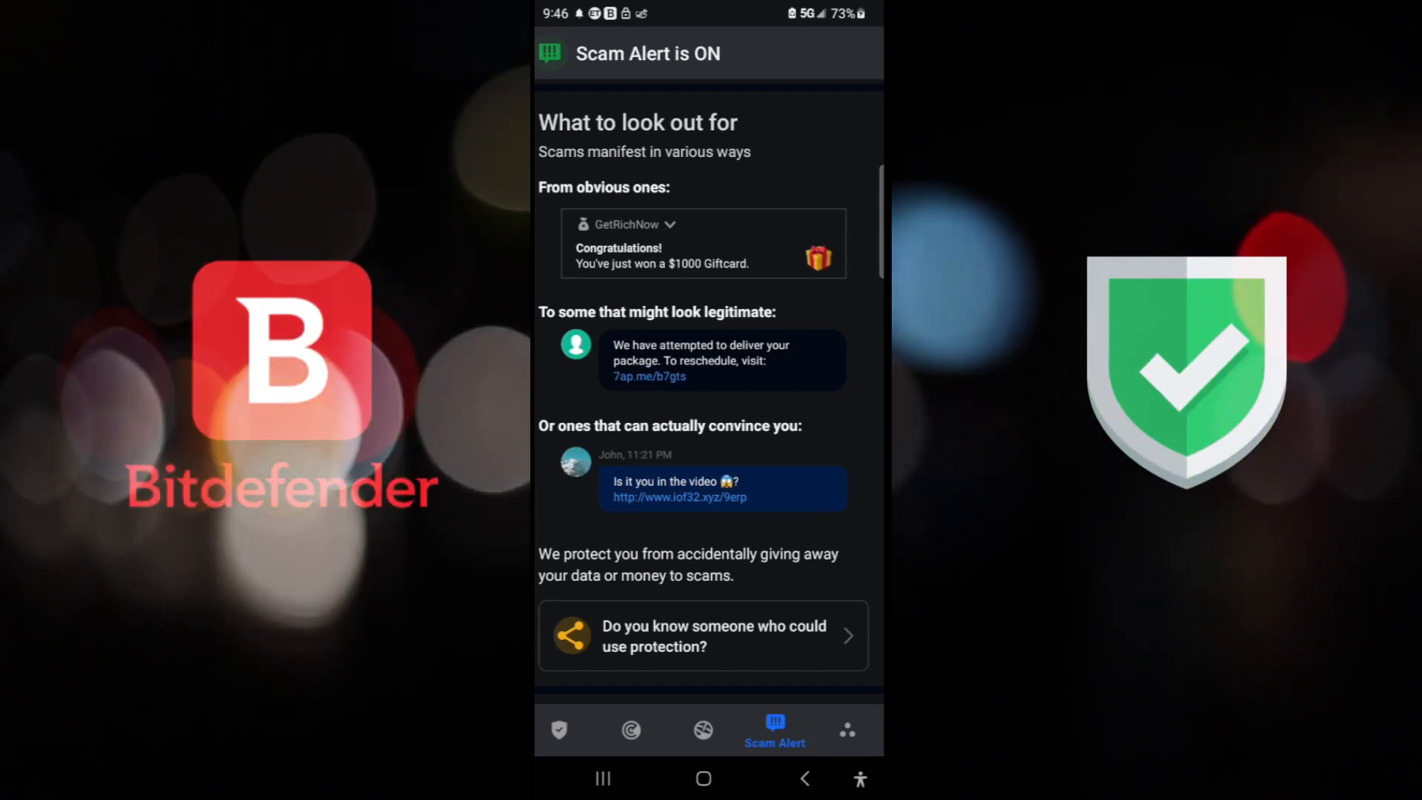
scroll("down", 3)
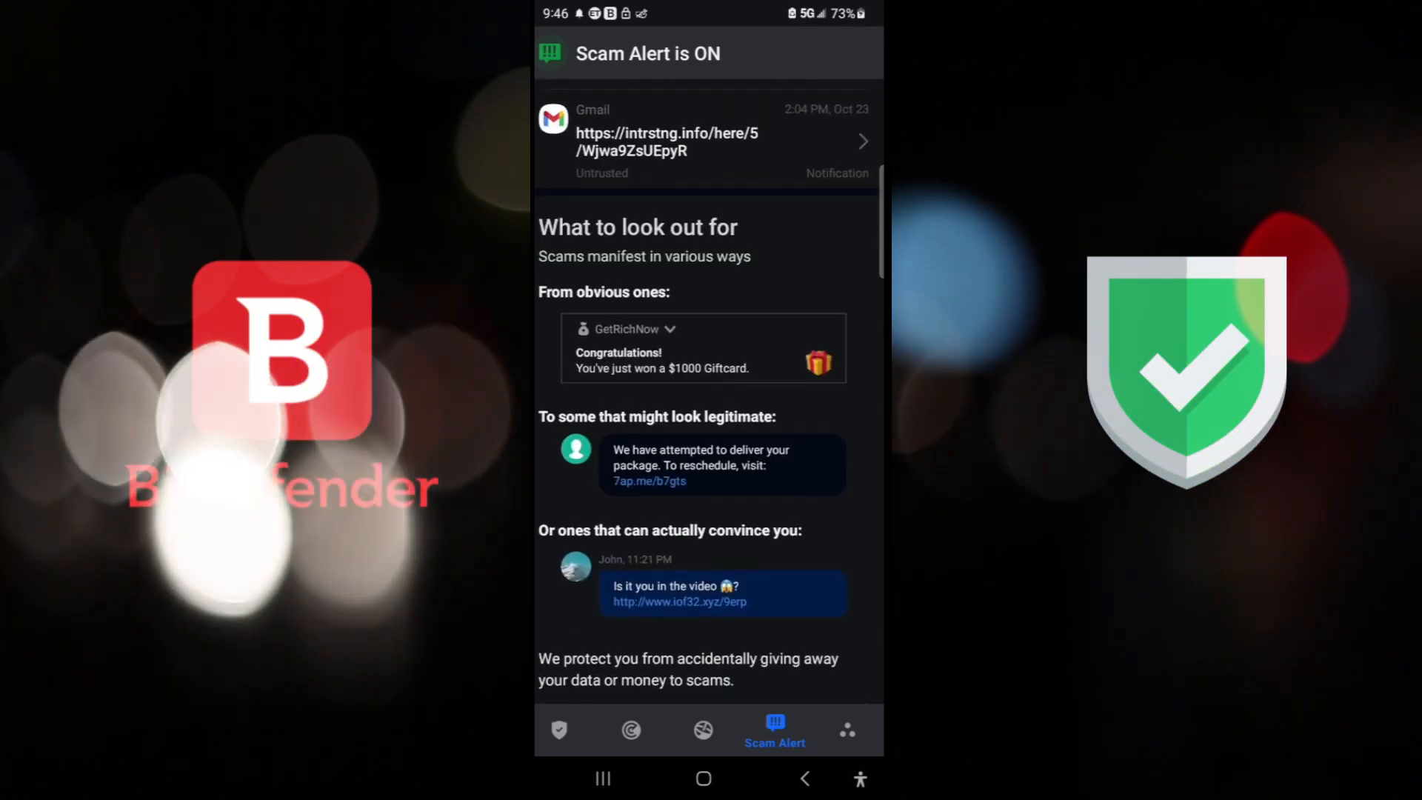
scroll("down", 3)
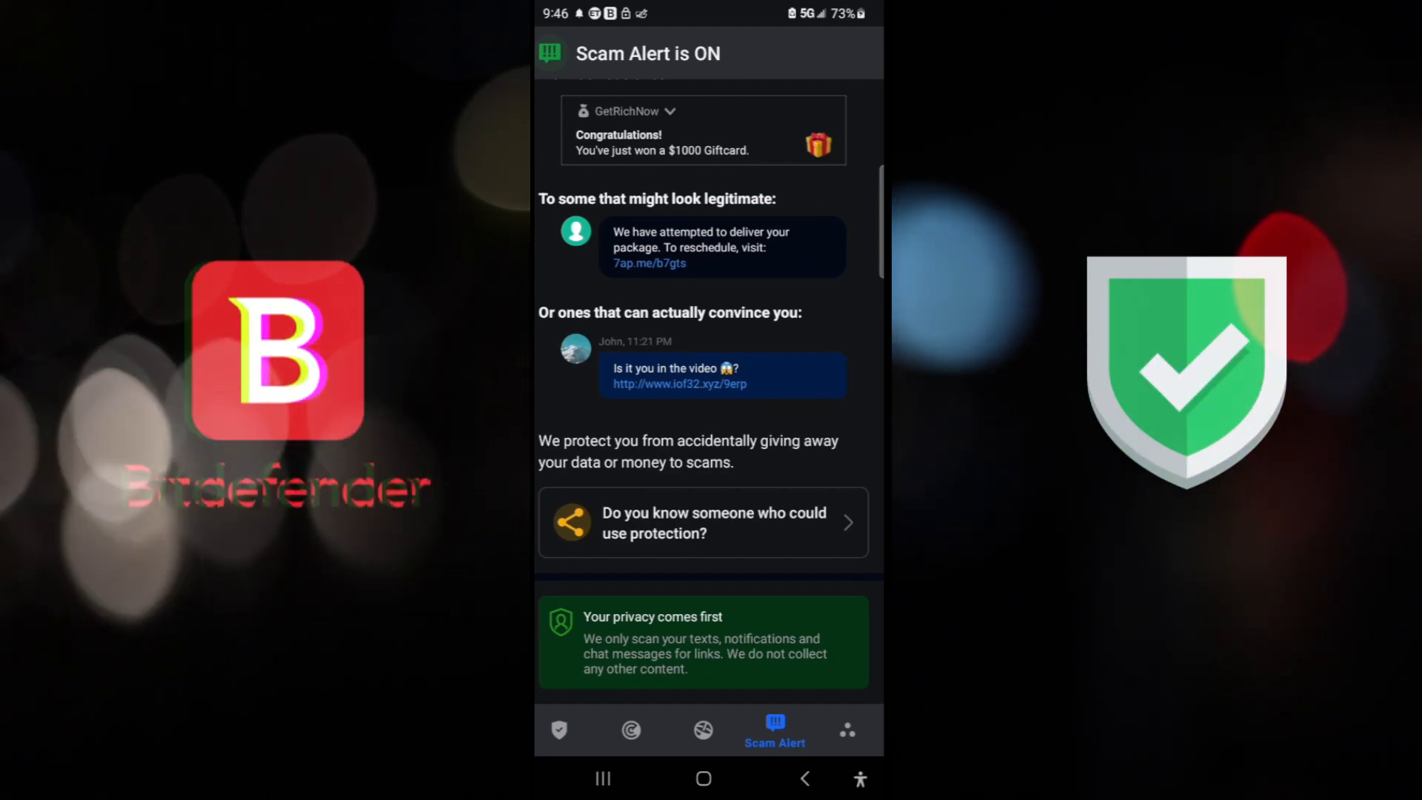
scroll("up", 3)
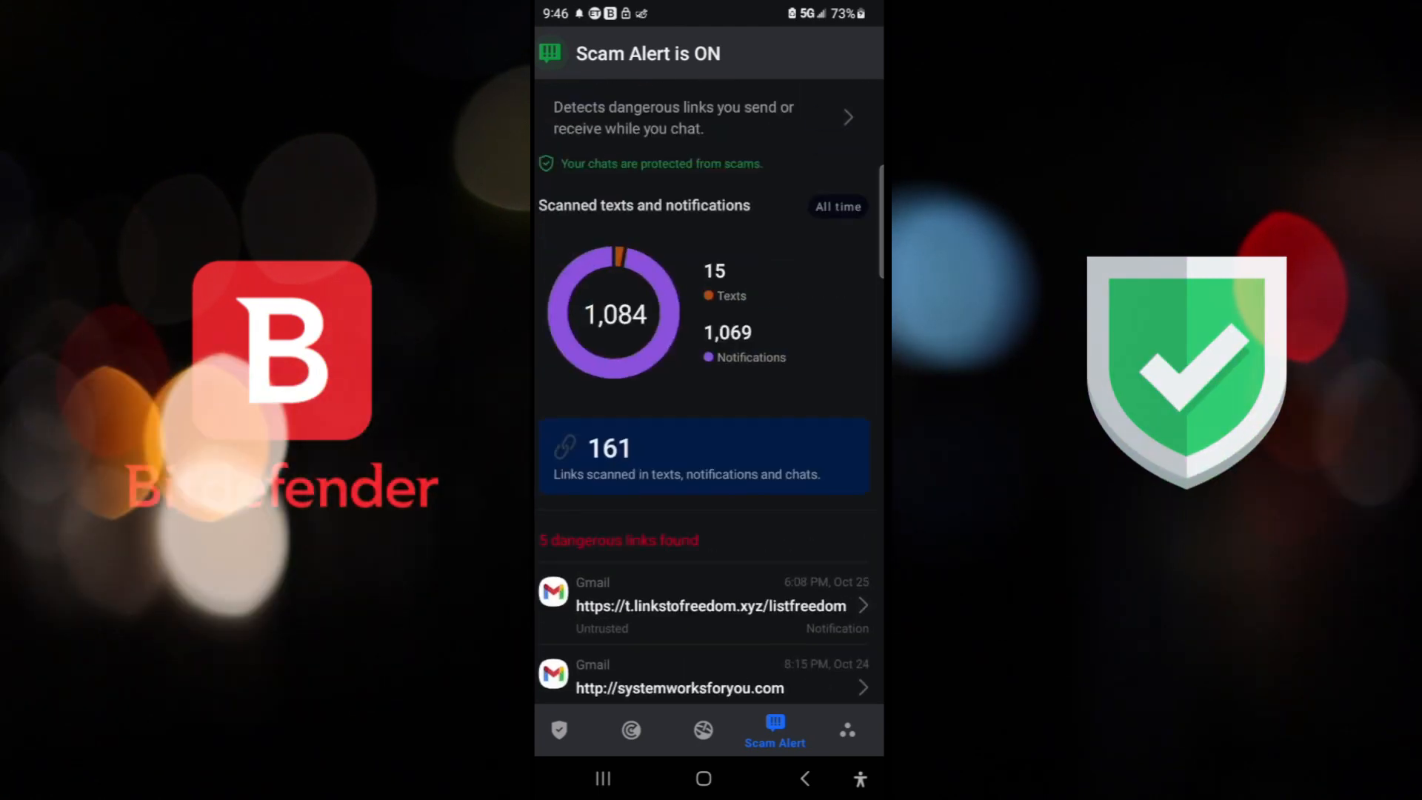
scroll("down", 3)
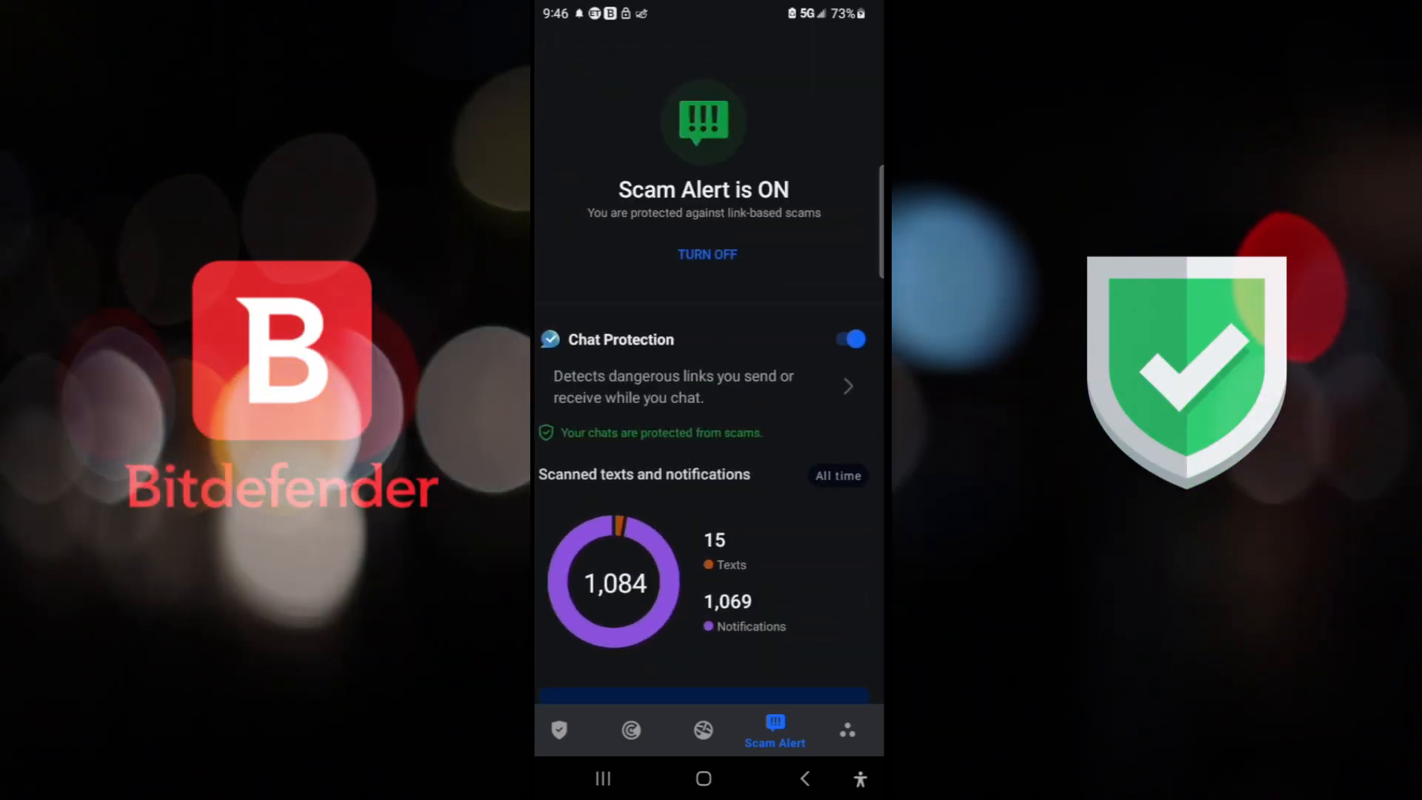
Step: Review the Protected Browsers list in Web Protection, then switch to Malware Scanner
left_click(703, 731)
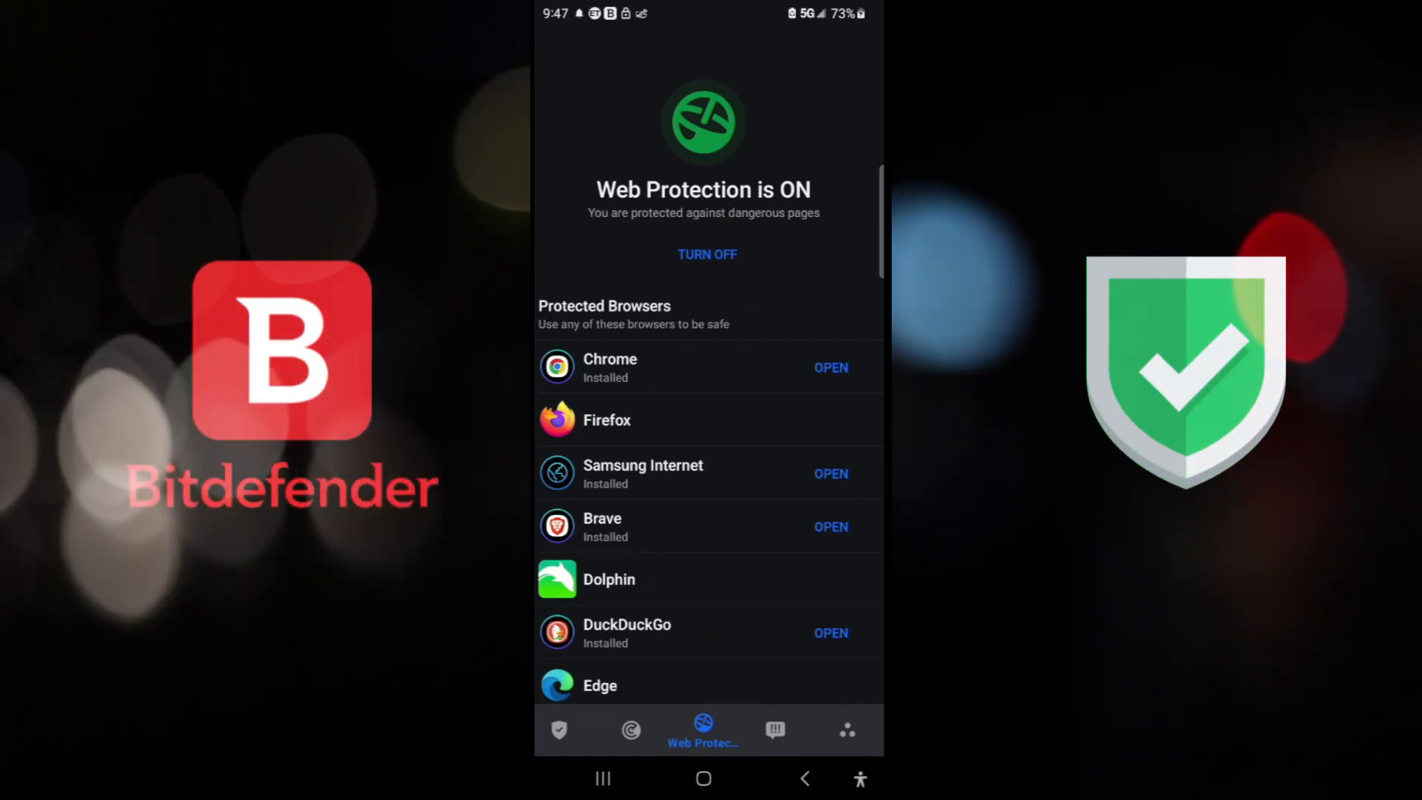
scroll("down", 3)
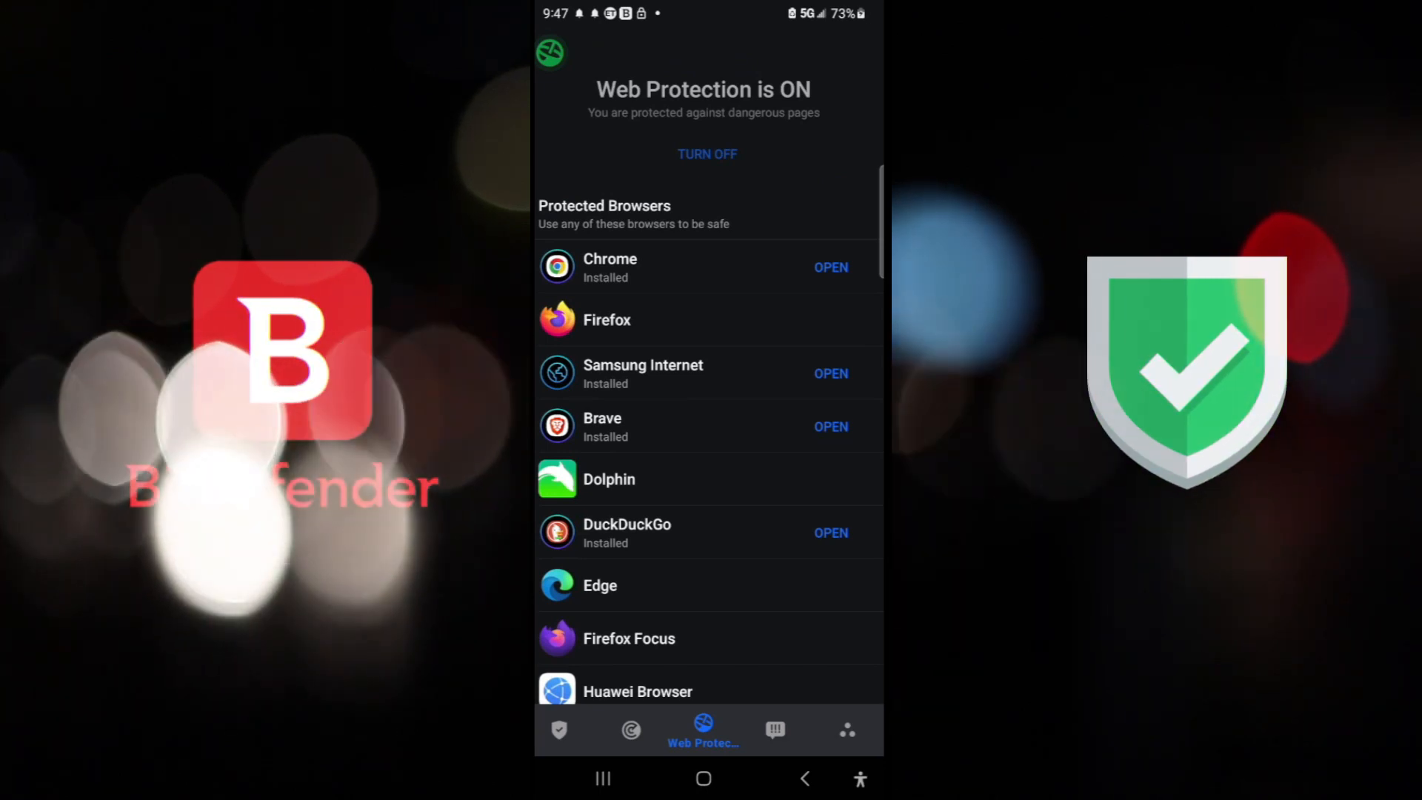
scroll("up", 3)
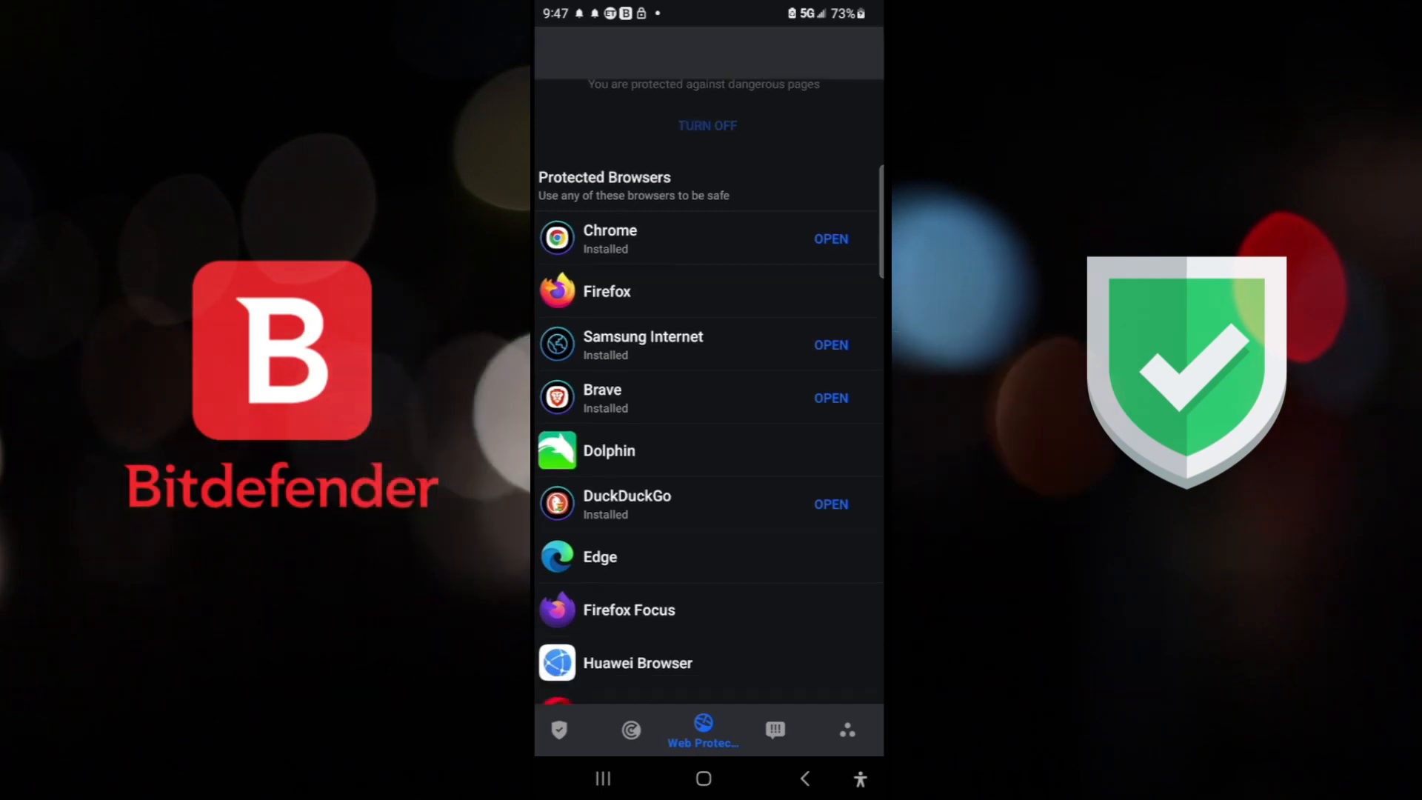
scroll("up", 3)
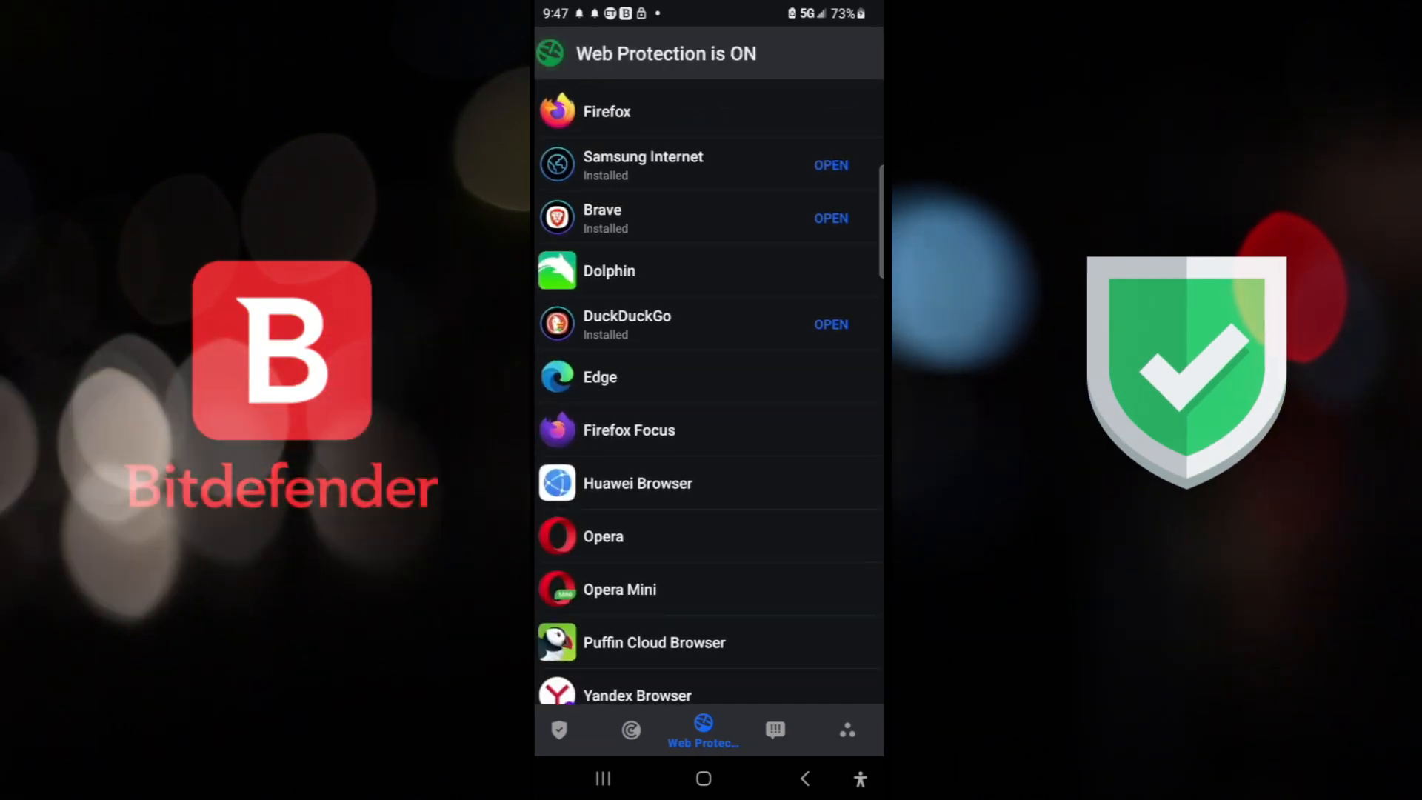
scroll("up", 3)
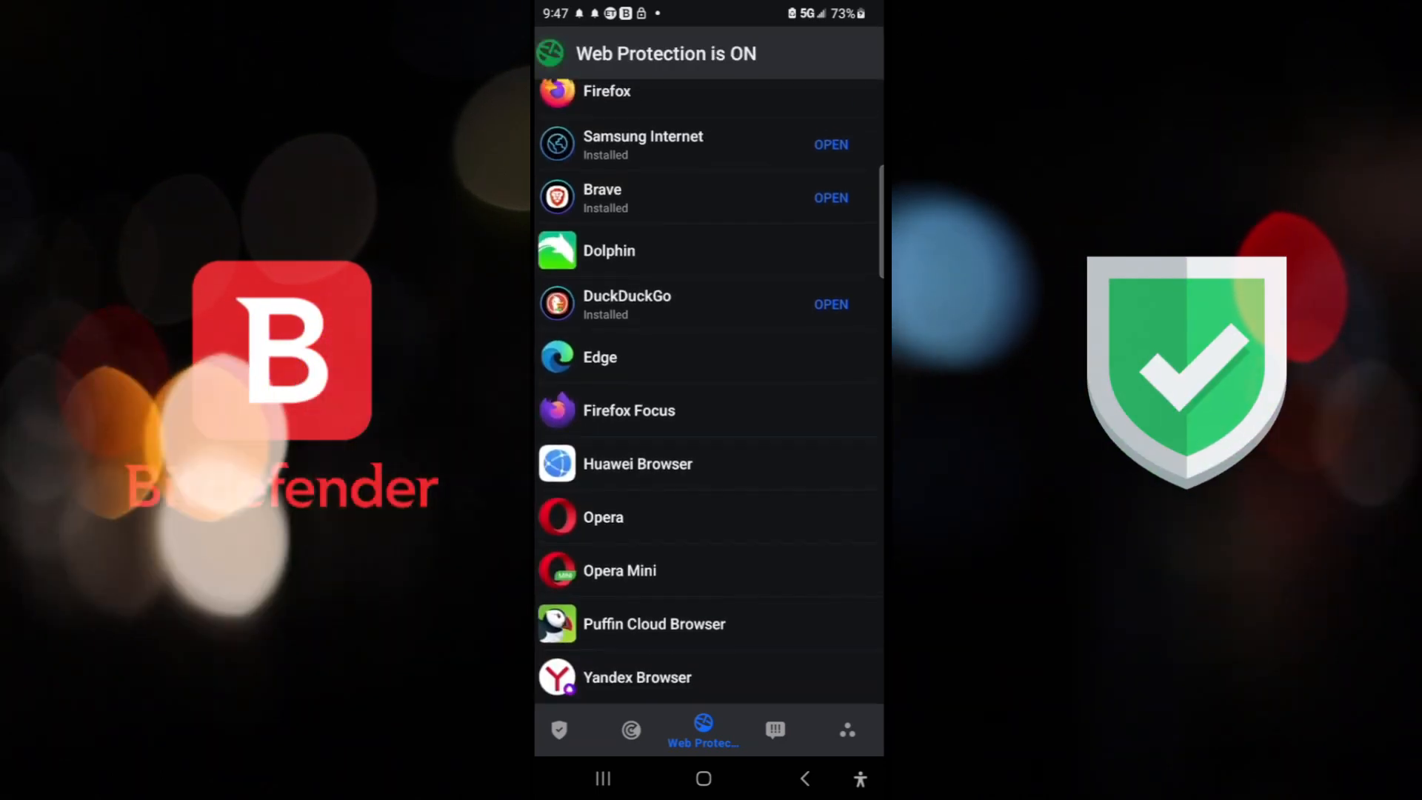
scroll("down", 3)
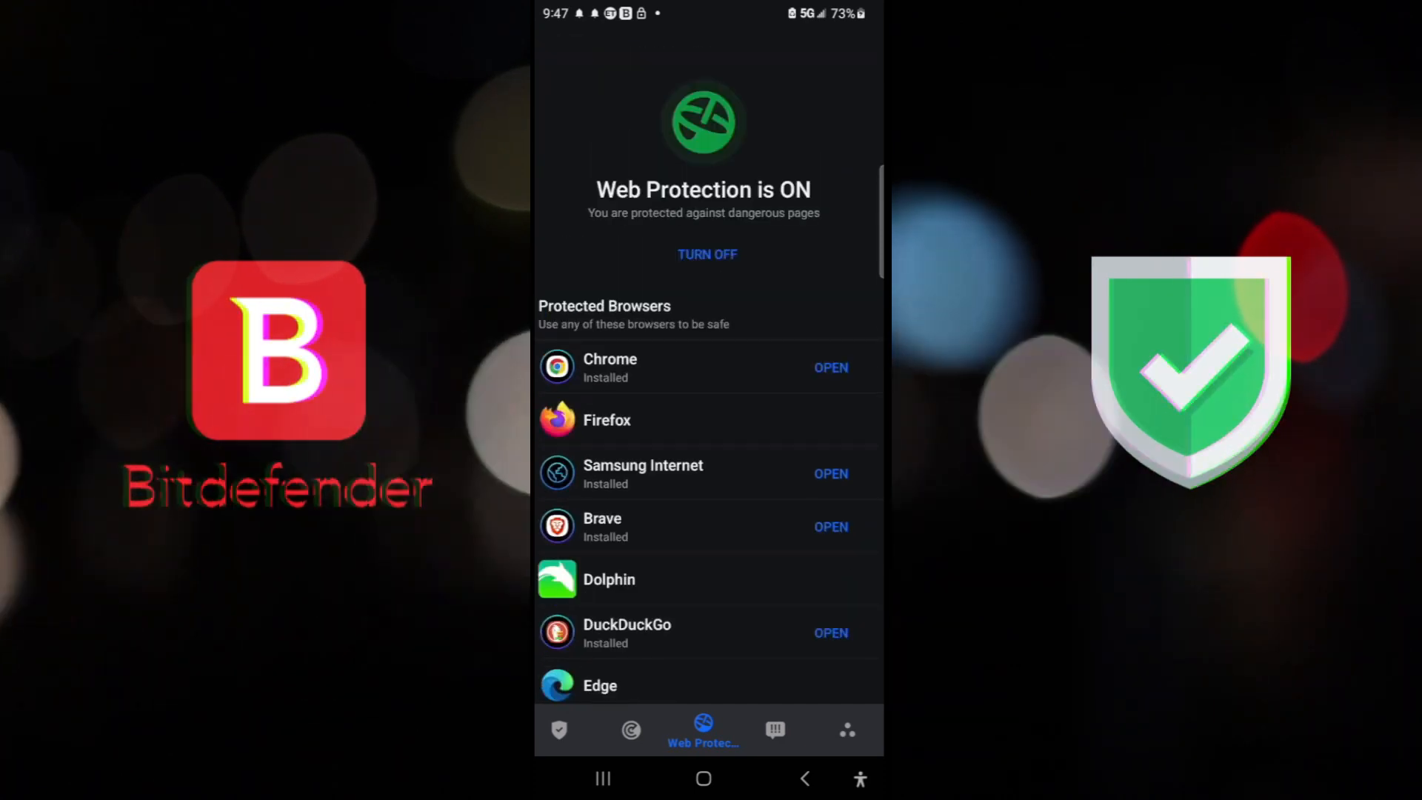
left_click(631, 730)
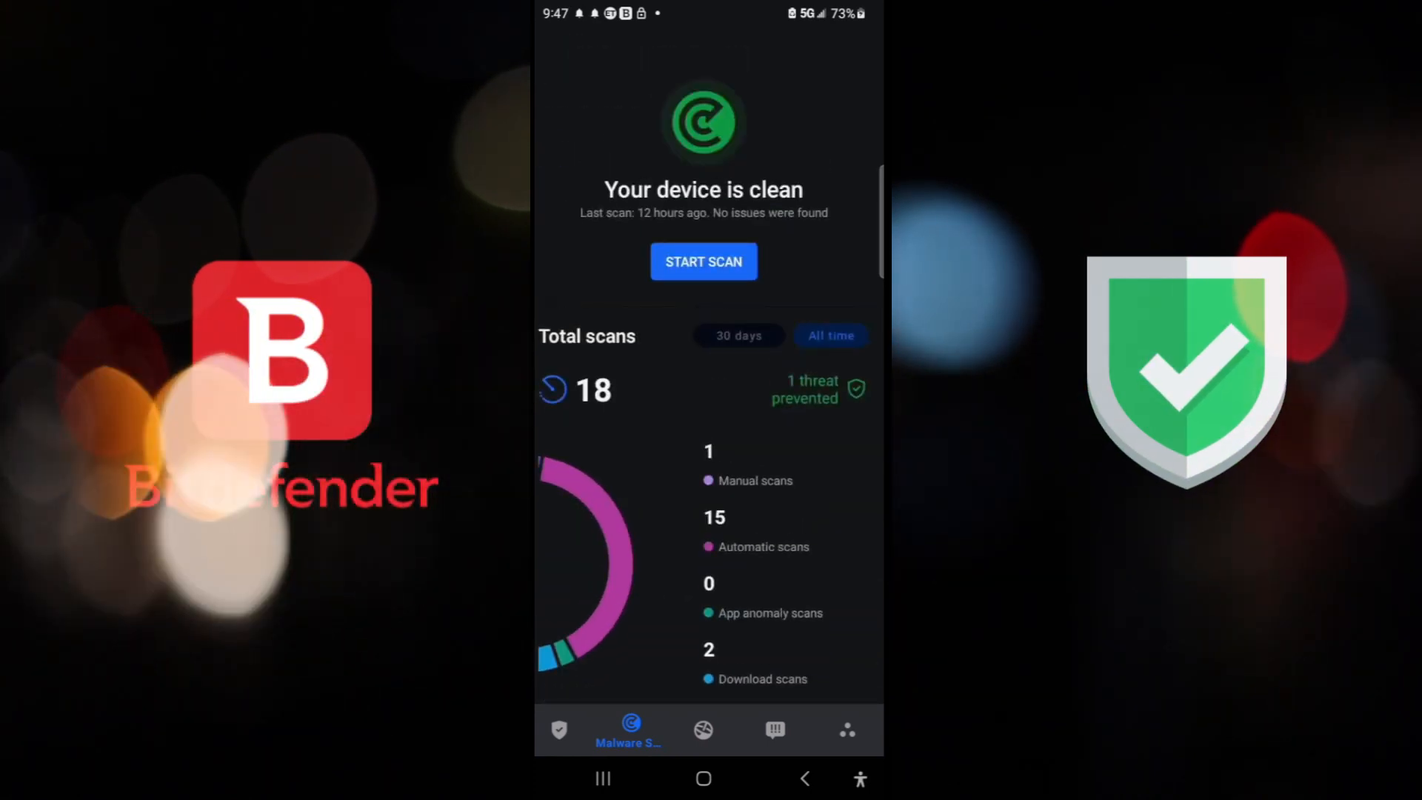
scroll("down", 3)
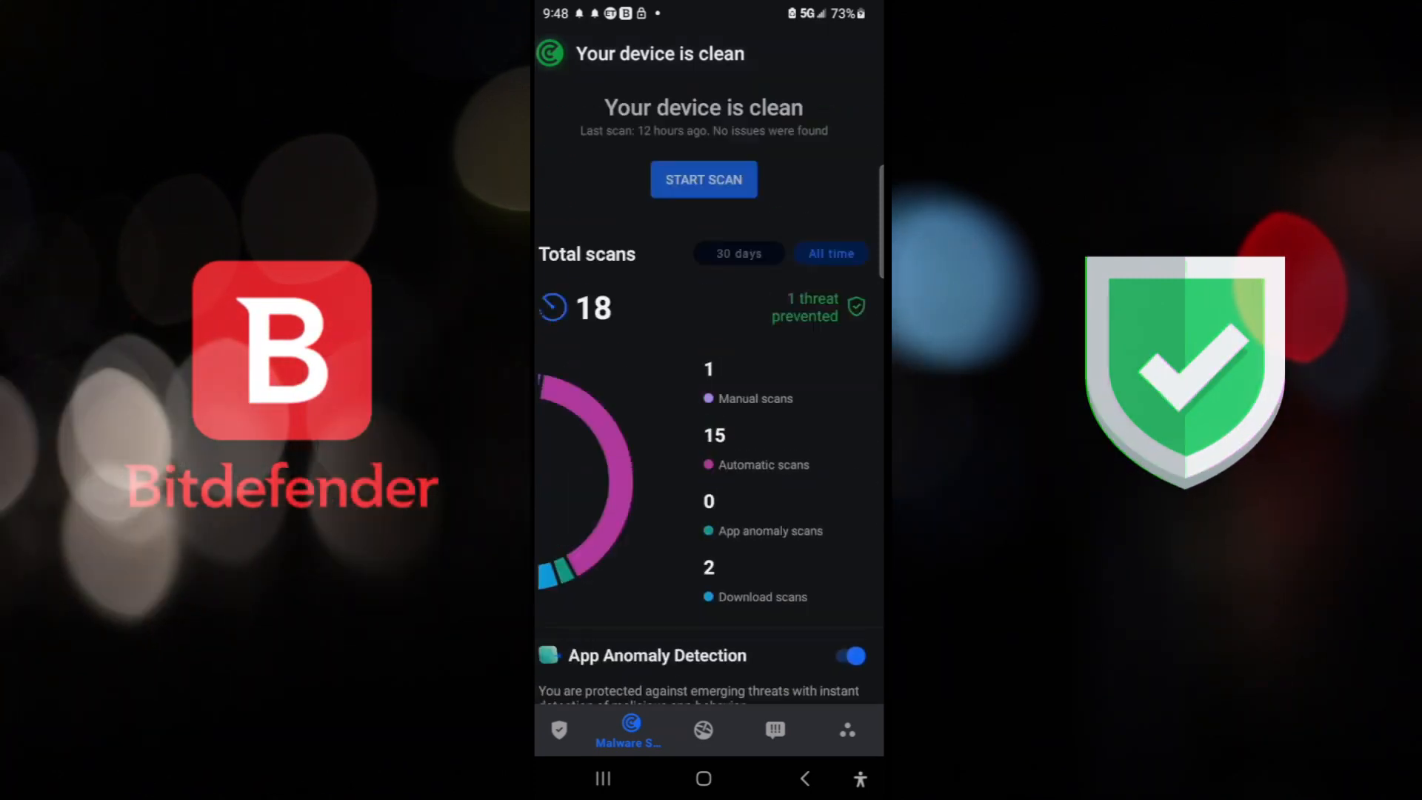
scroll("down", 3)
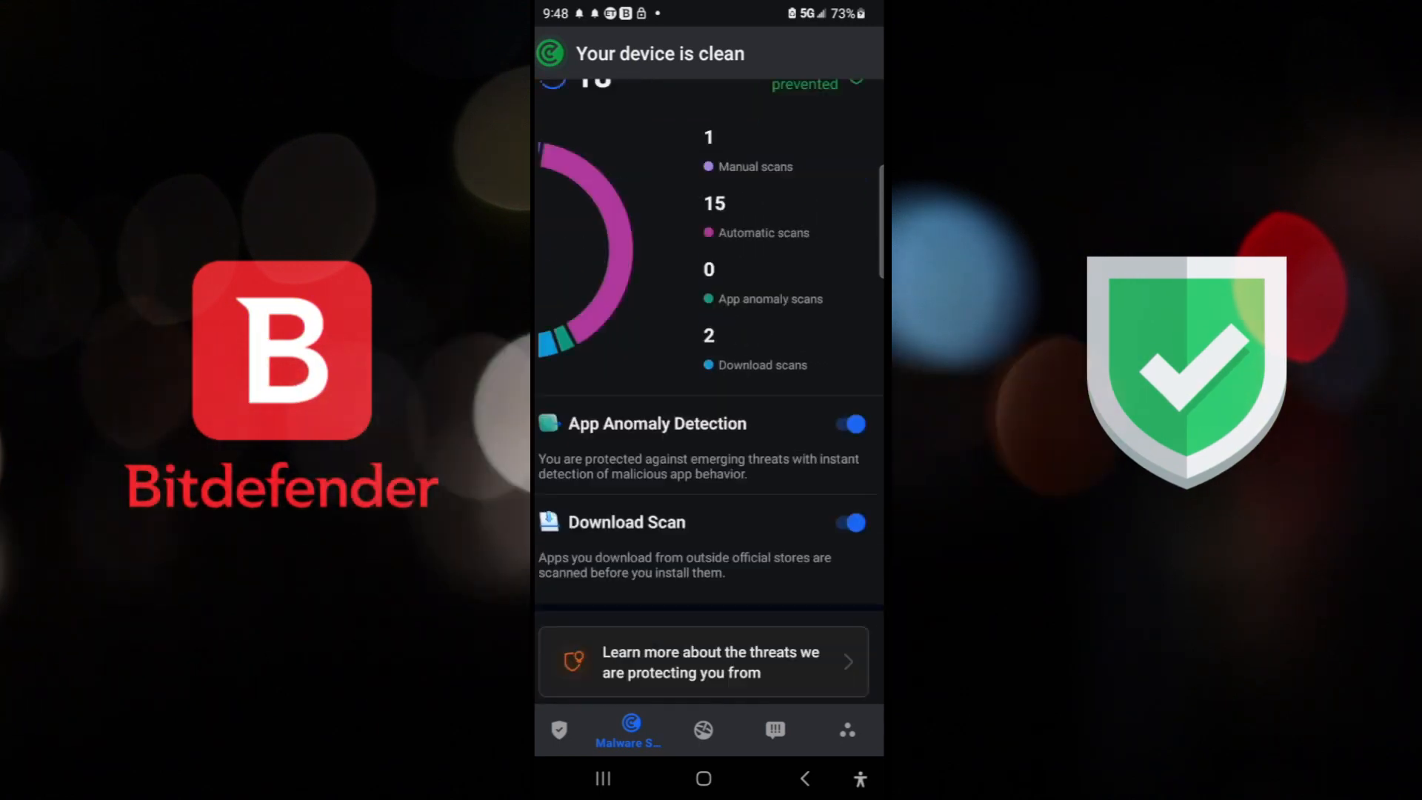
scroll("up", 3)
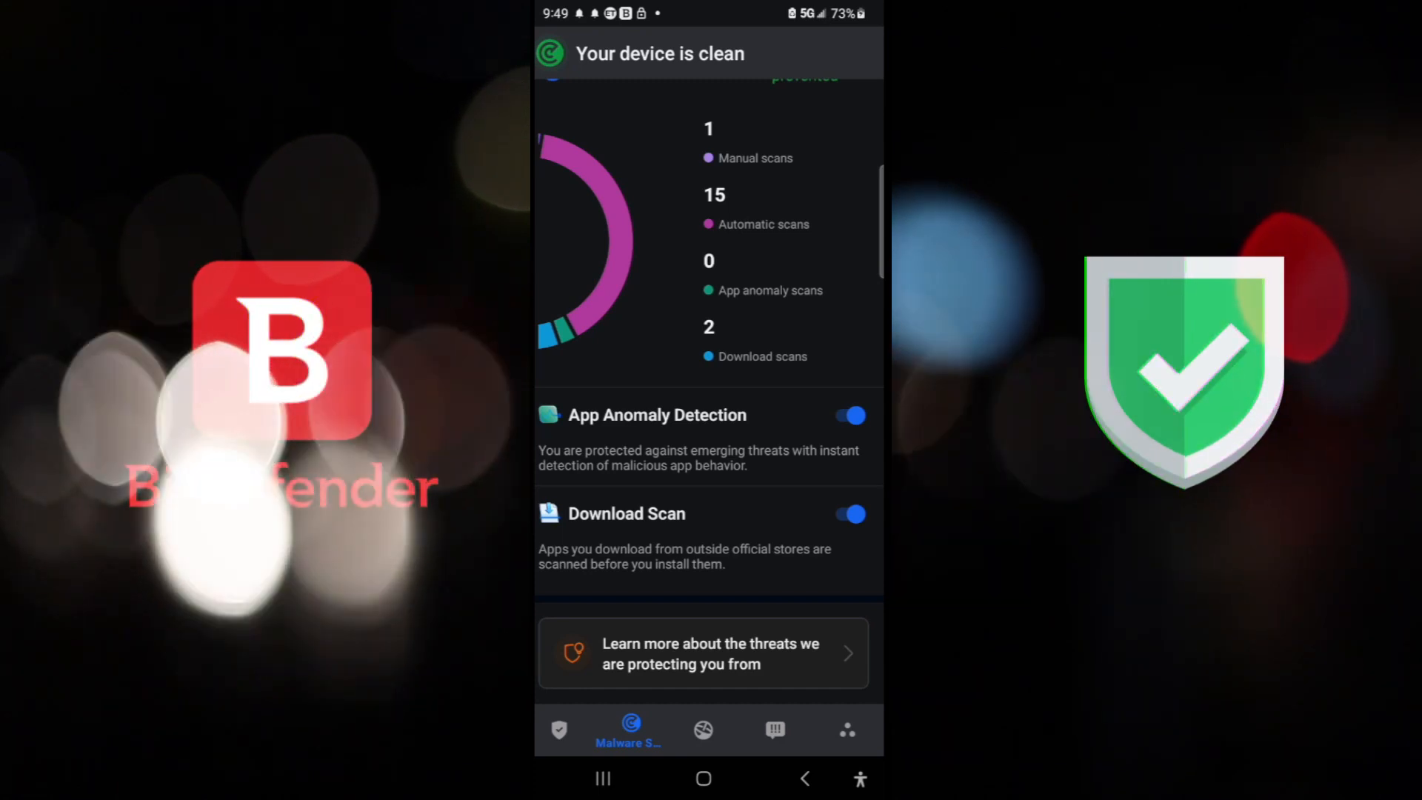
scroll("down", 3)
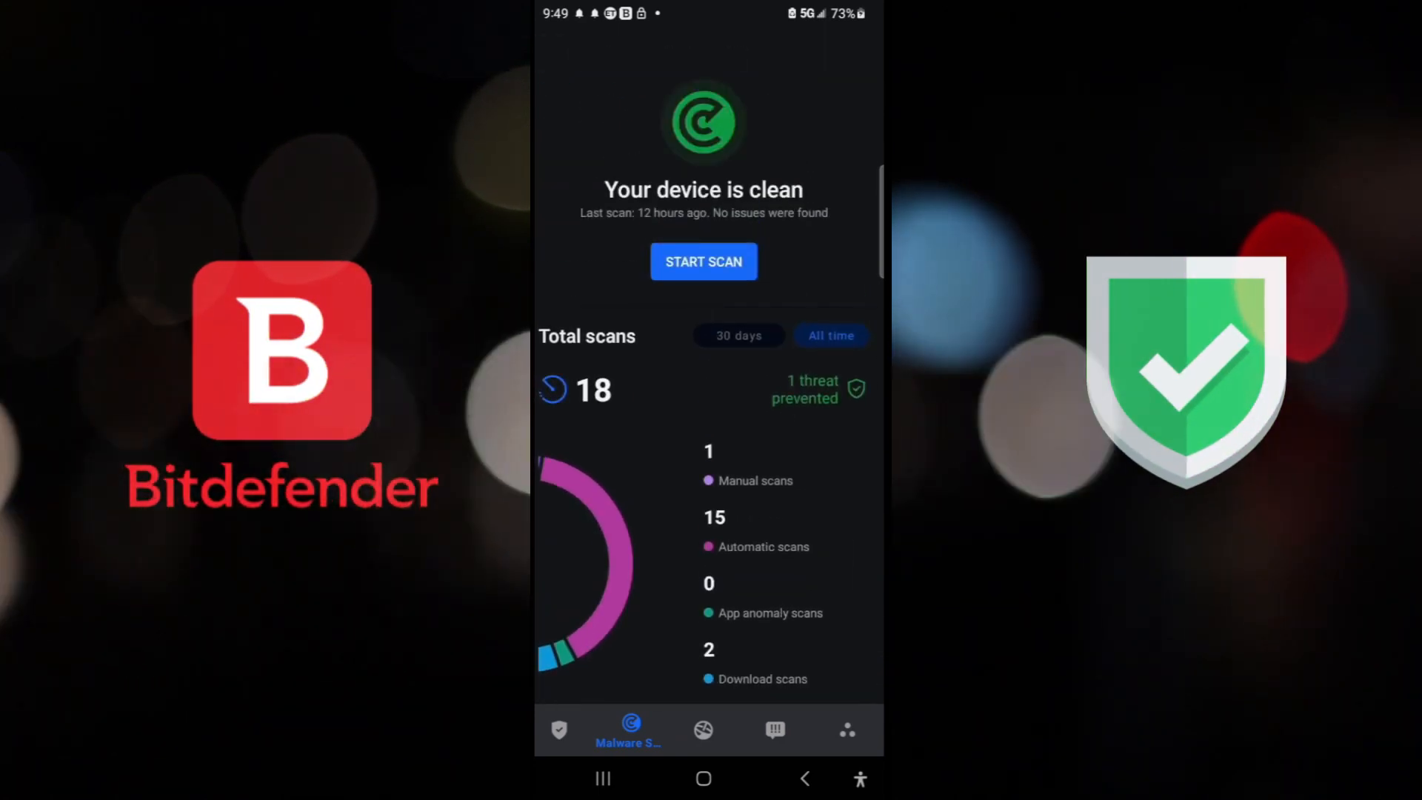
Step: Browse the Dashboard's Anti-Theft, App Lock and More from Bitdefender cards
left_click(560, 730)
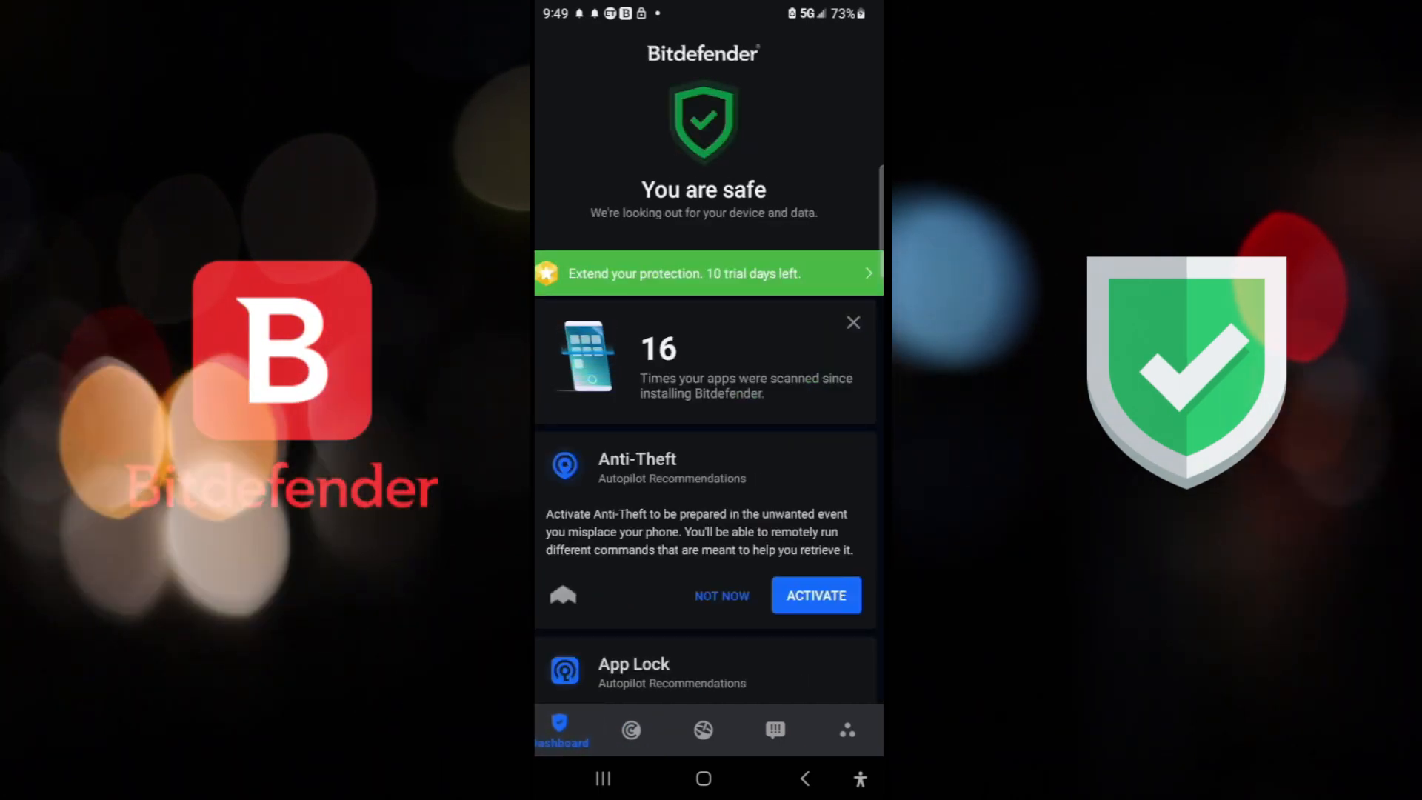
scroll("up", 3)
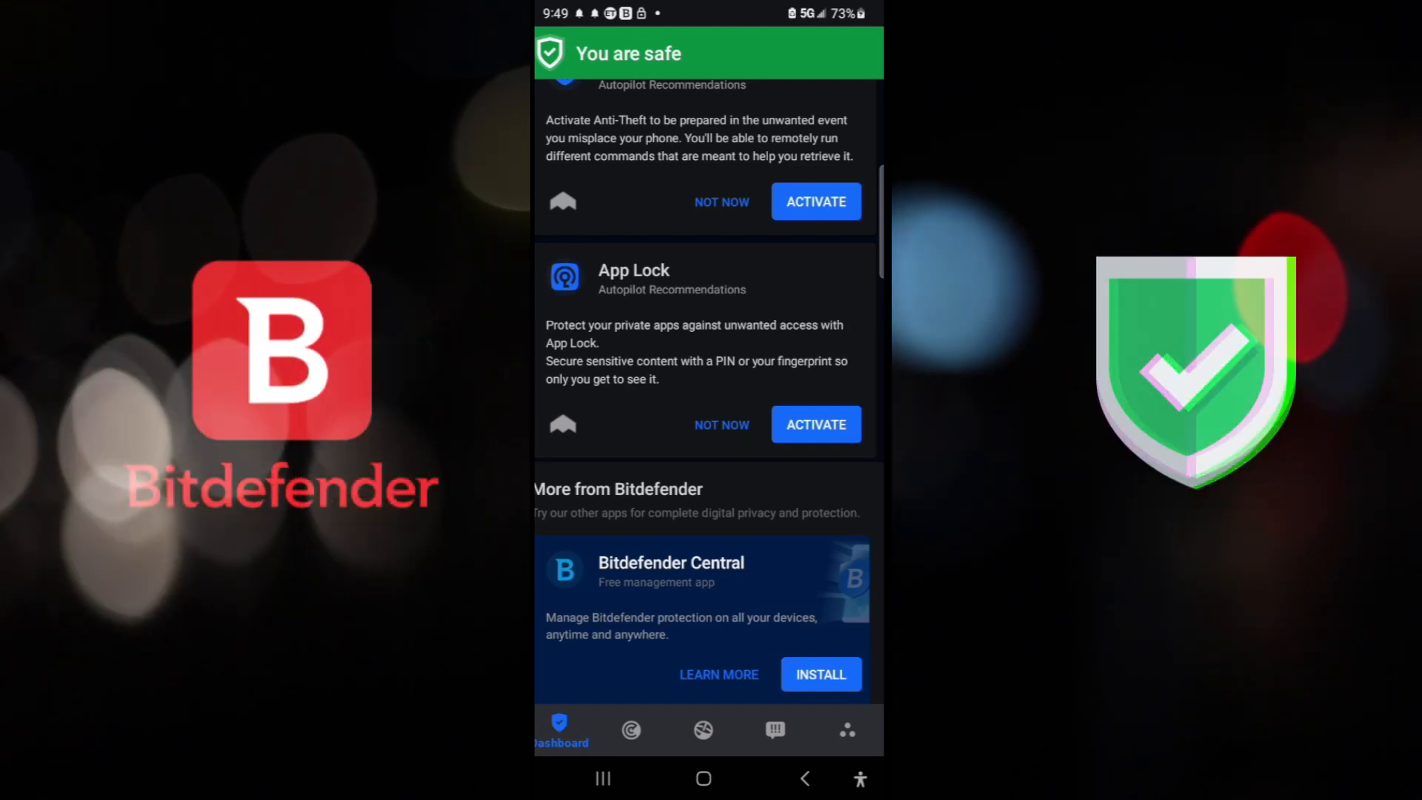
scroll("up", 3)
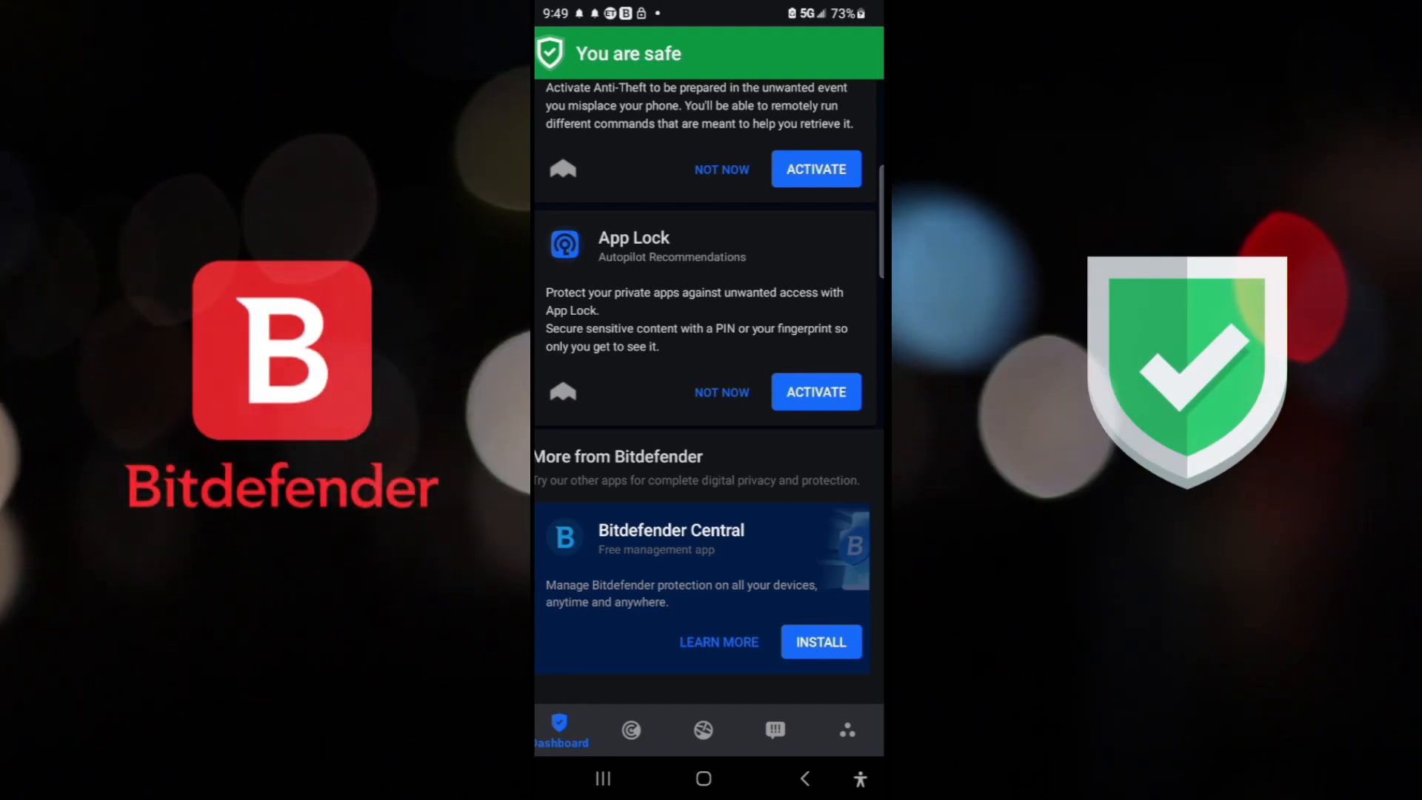
scroll("down", 3)
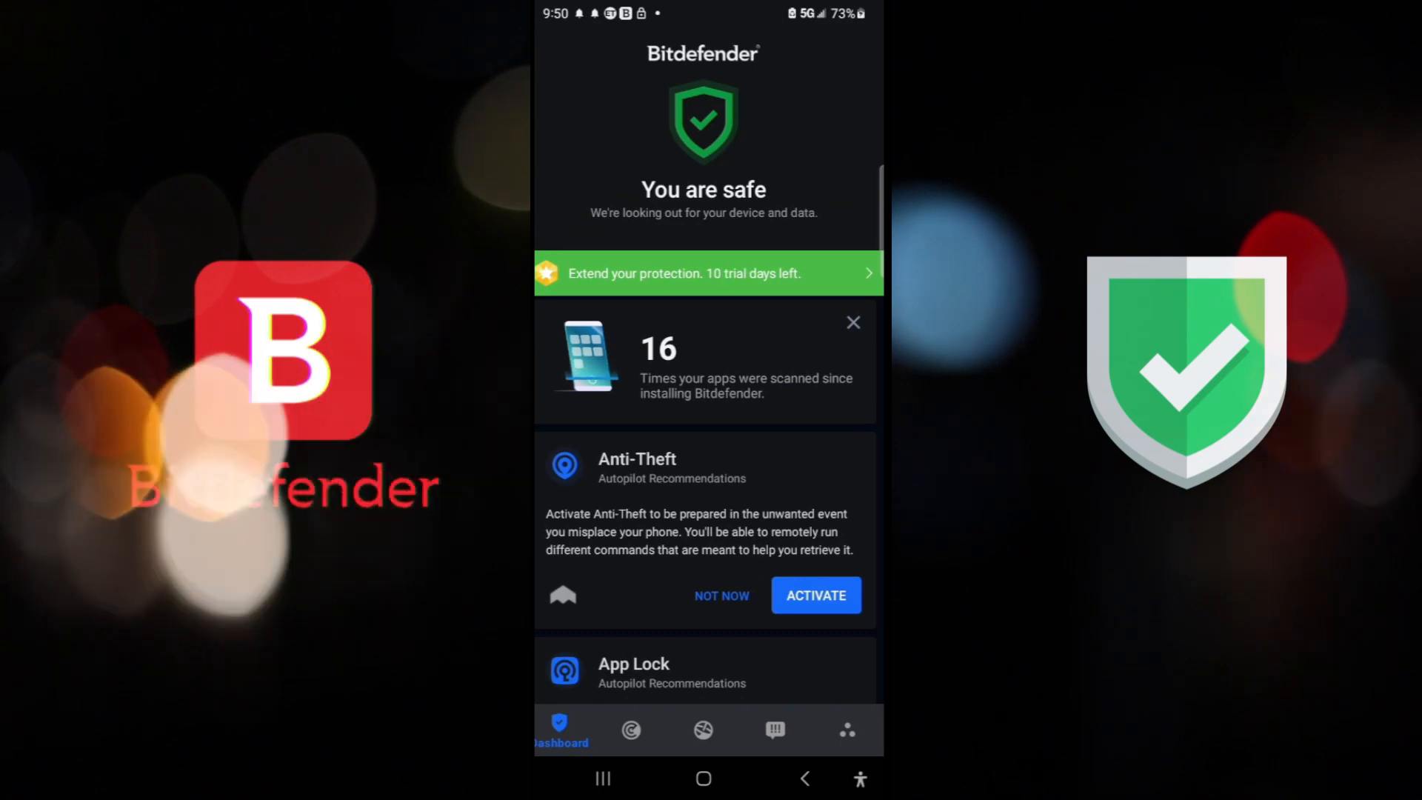
scroll("down", 3)
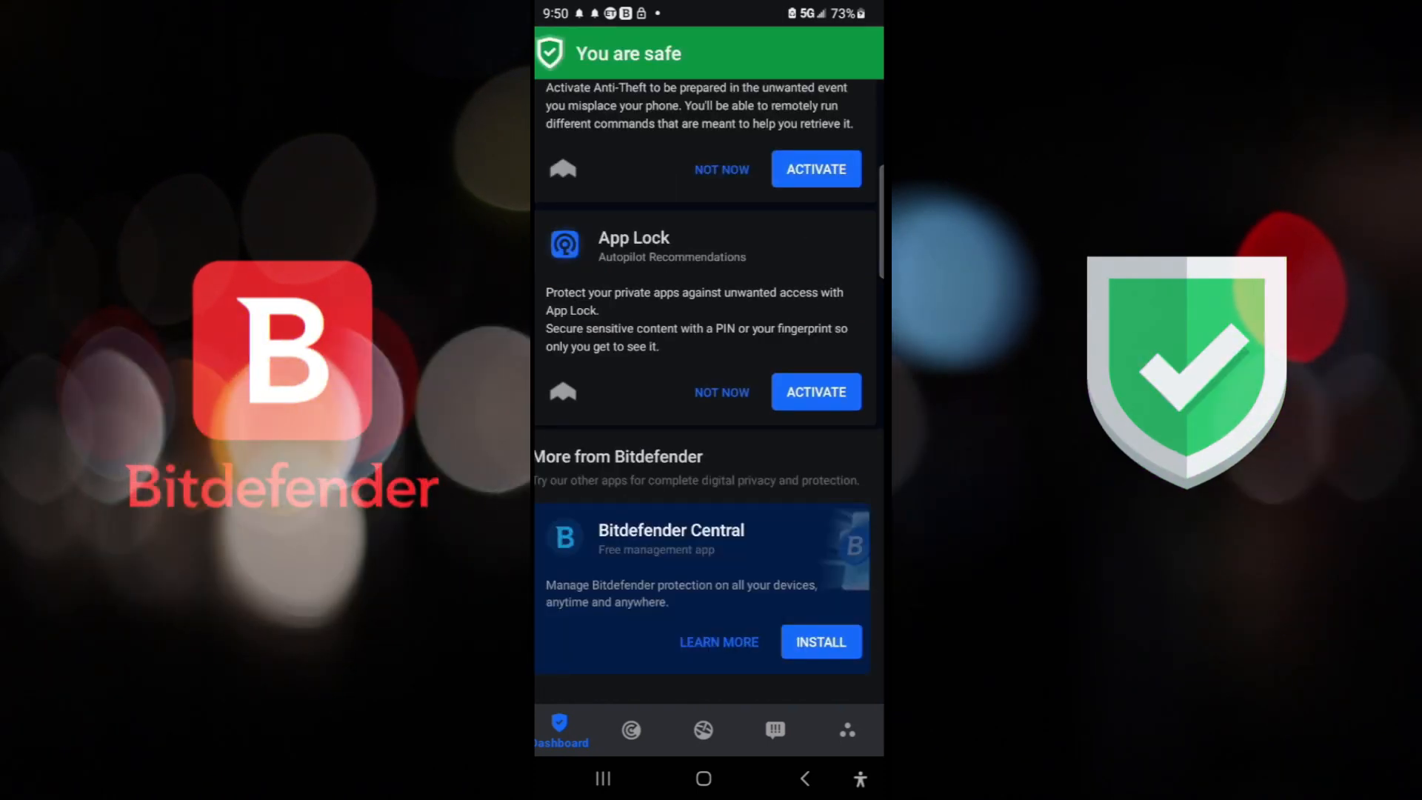
Step: Open Settings from the More menu, showing the About Protection Status info
left_click(846, 730)
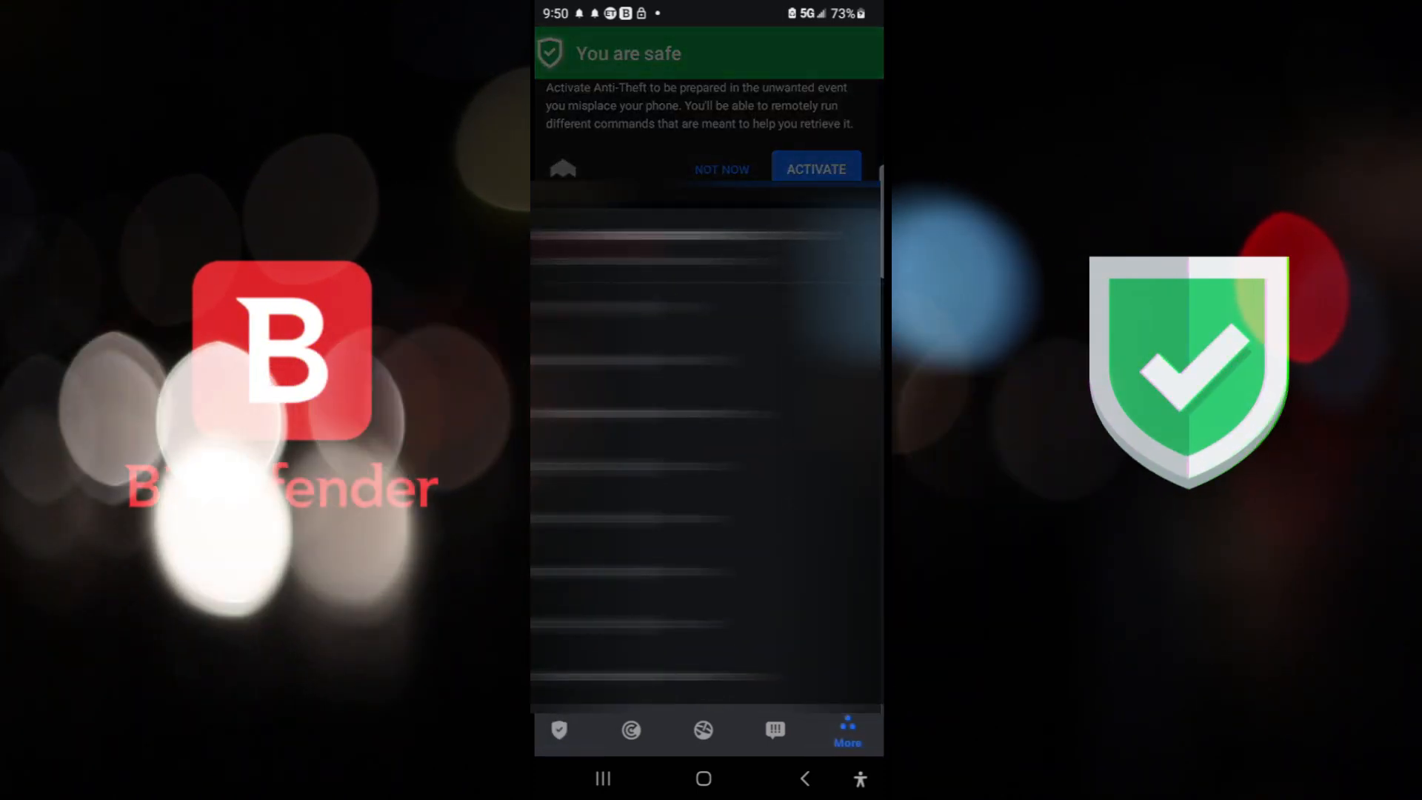
left_click(846, 730)
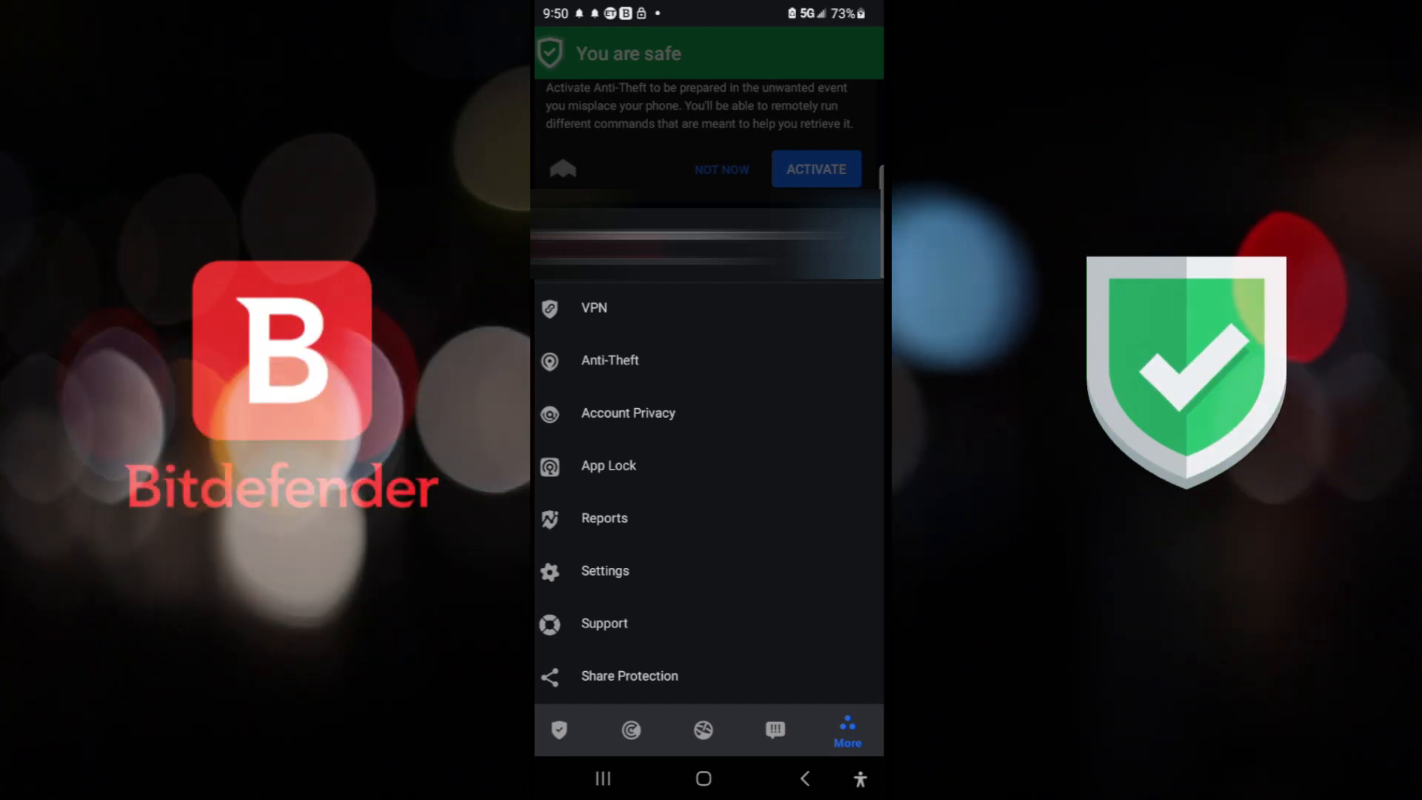
left_click(604, 570)
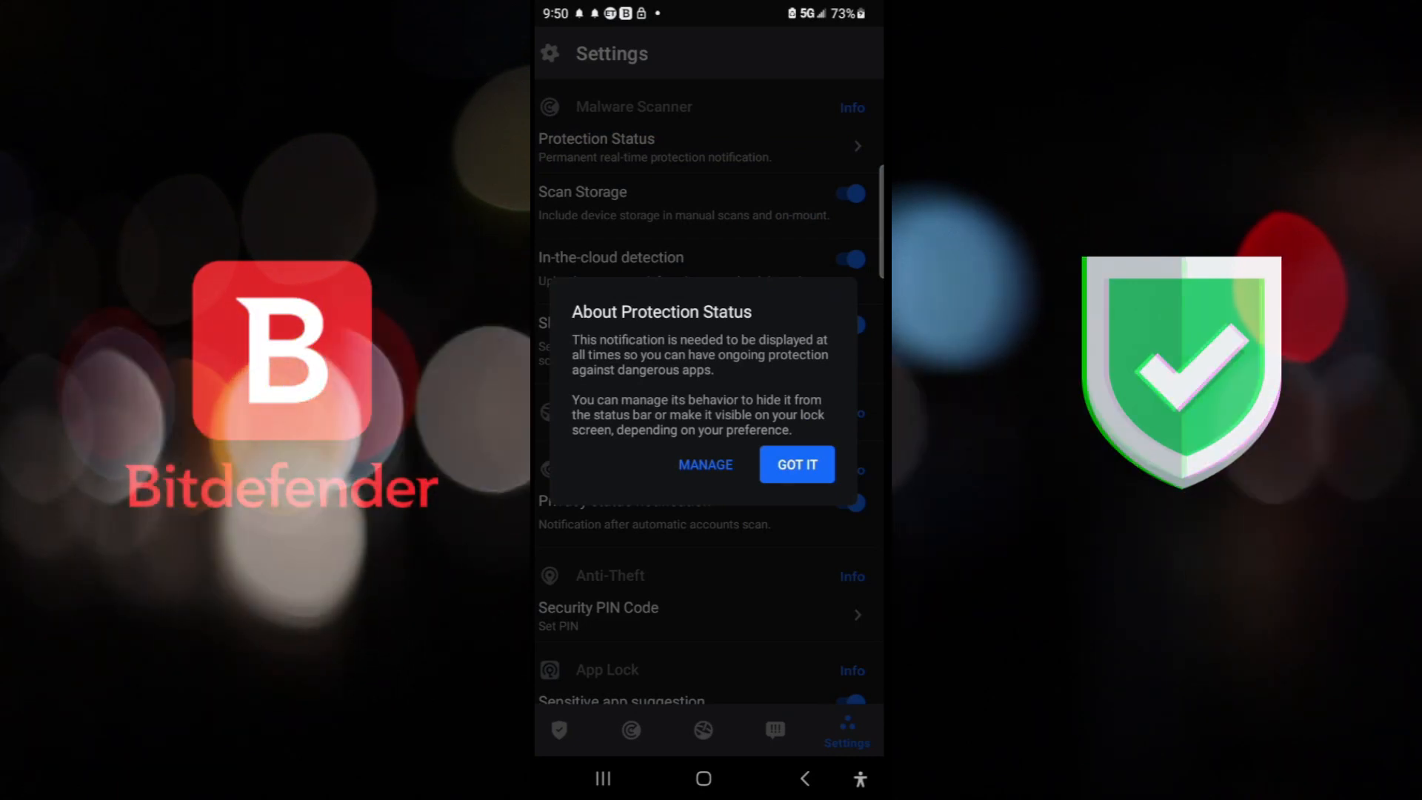
Step: Close the Protection Status info and browse the App Lock, Snap Photo and Reports settings
left_click(796, 465)
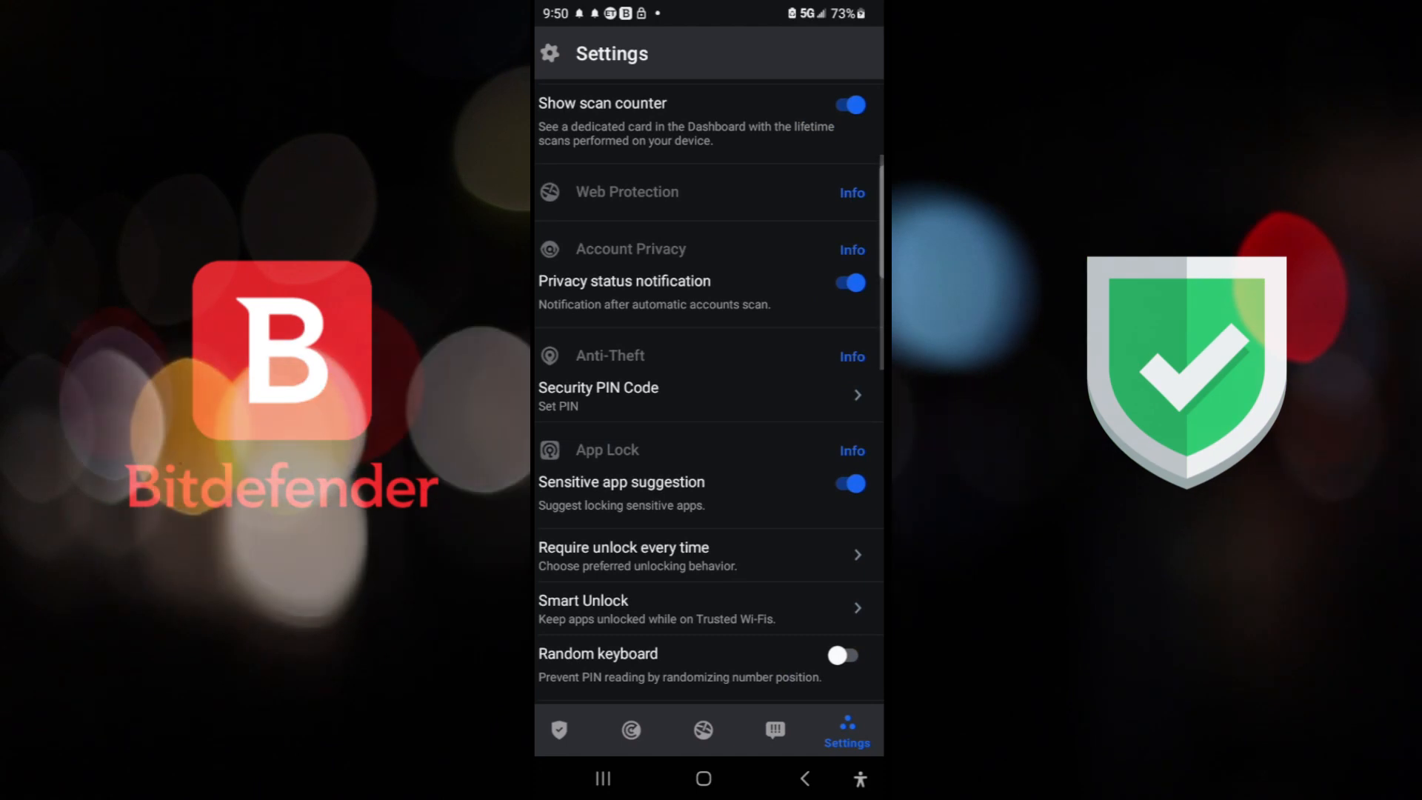
scroll("down", 3)
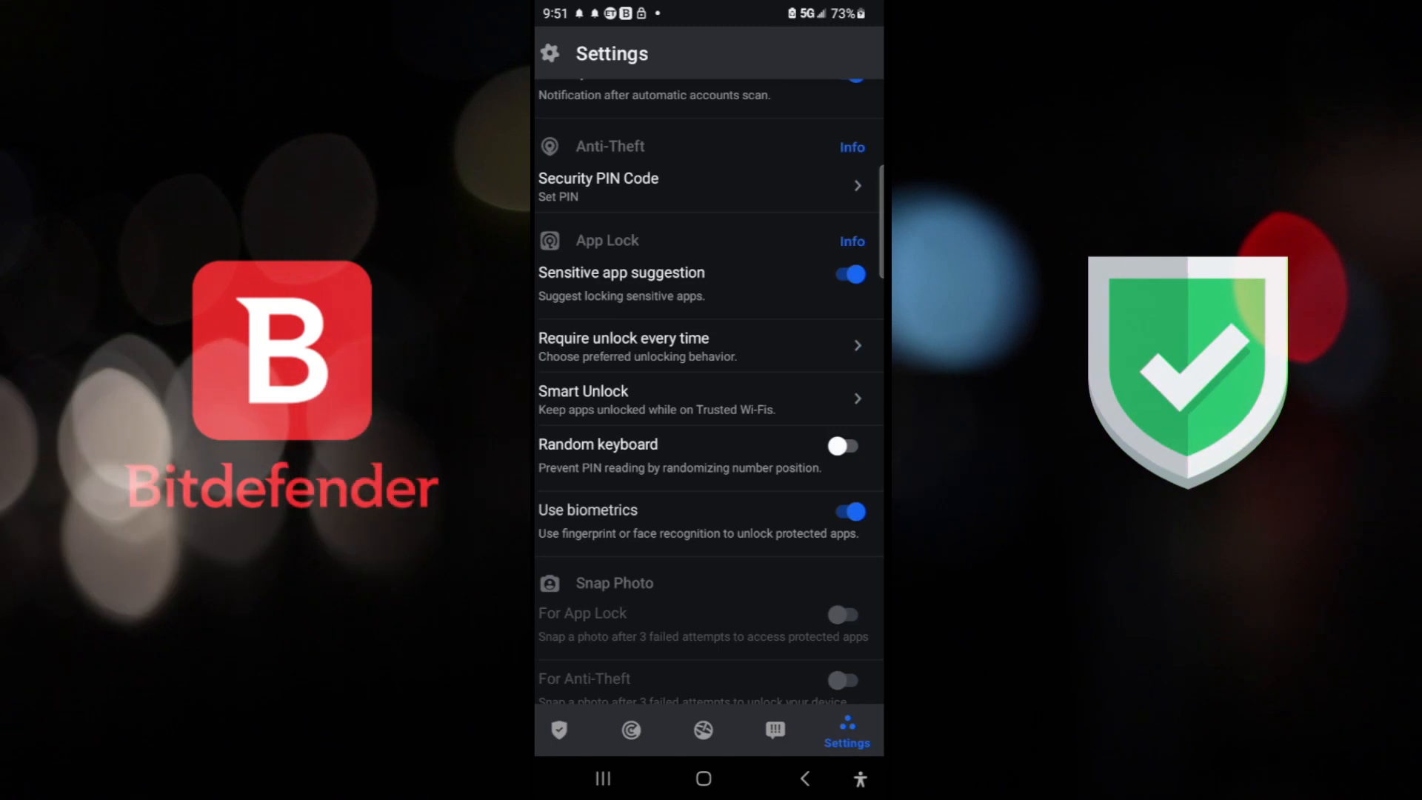
scroll("up", 3)
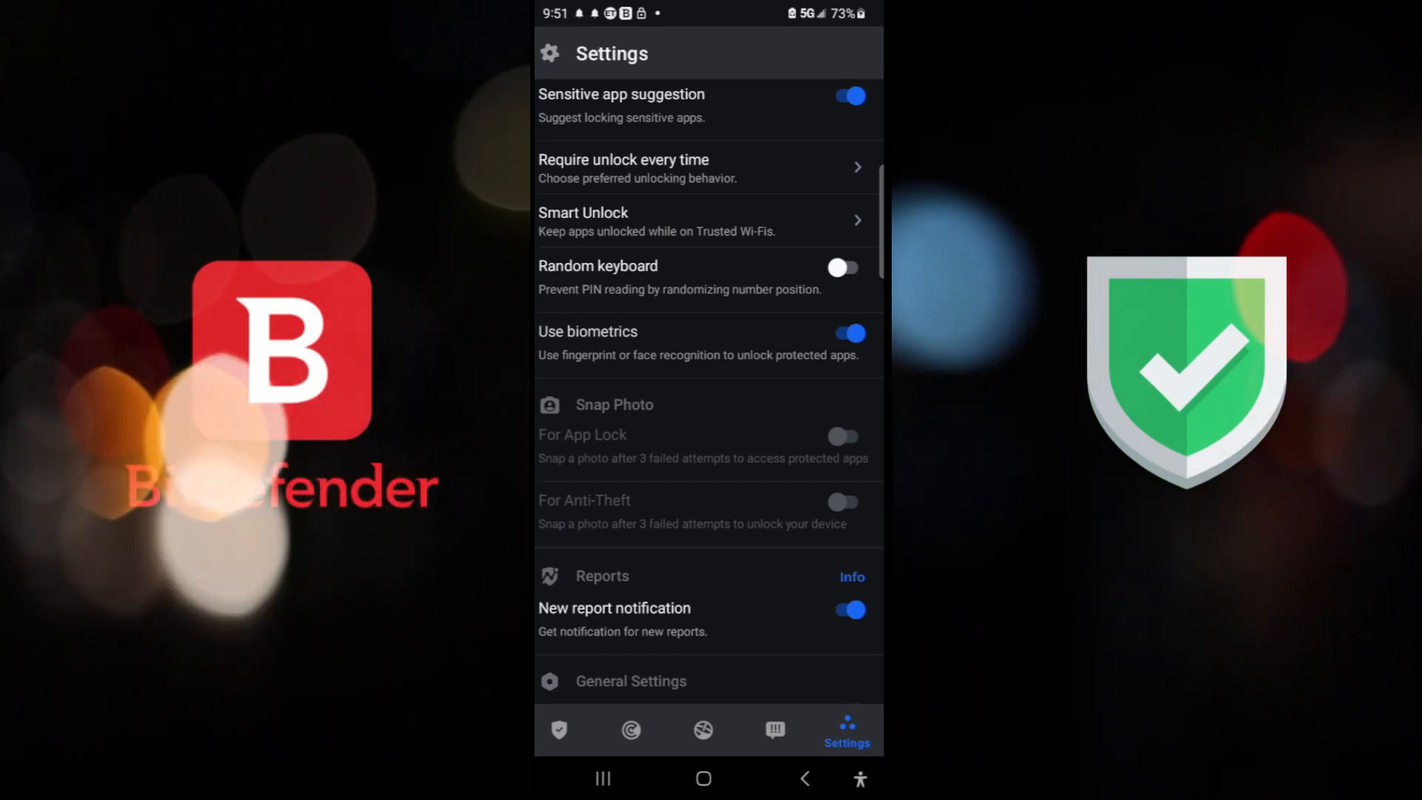
Step: Enable the App Lock Random keyboard and browse General Settings, About and Malware Scanner options
left_click(844, 267)
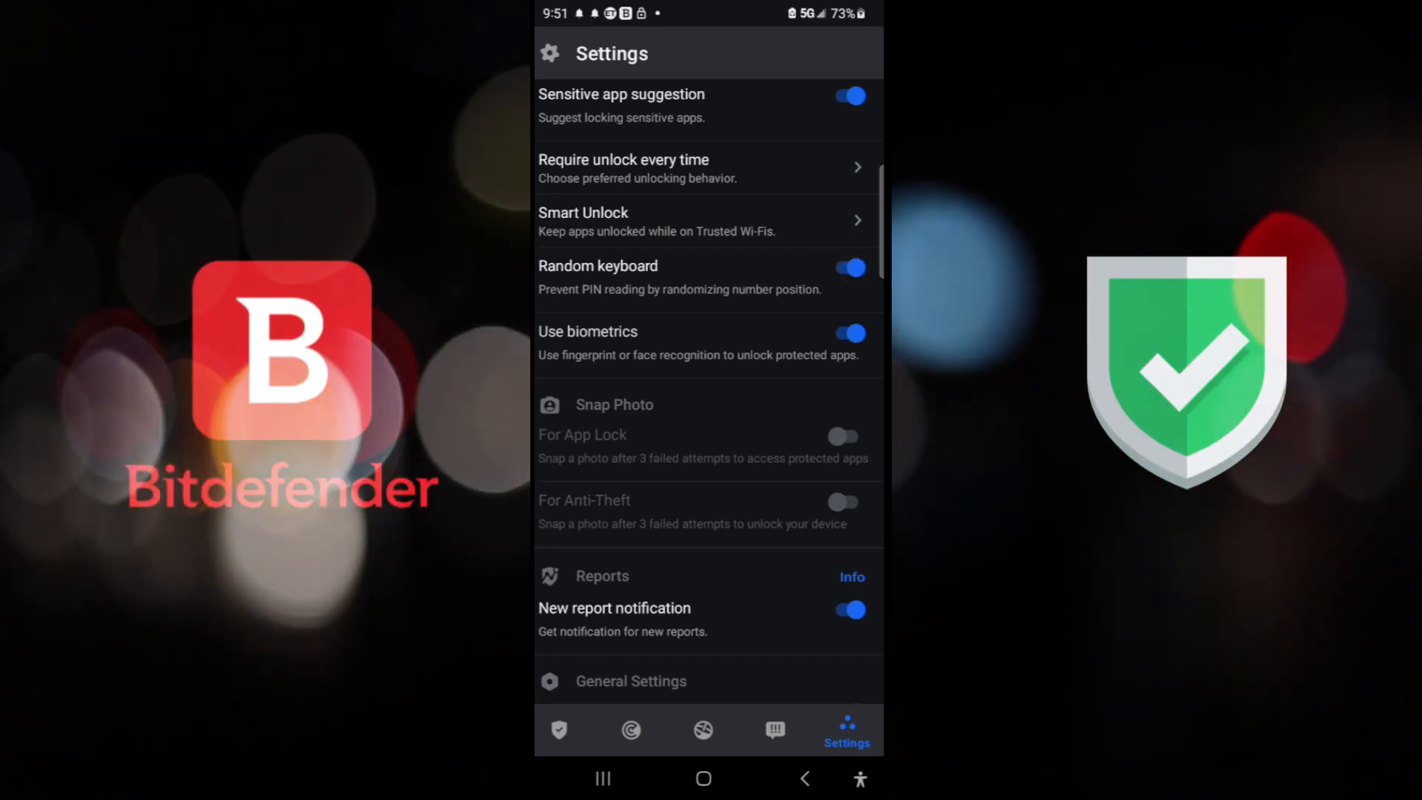
scroll("down", 3)
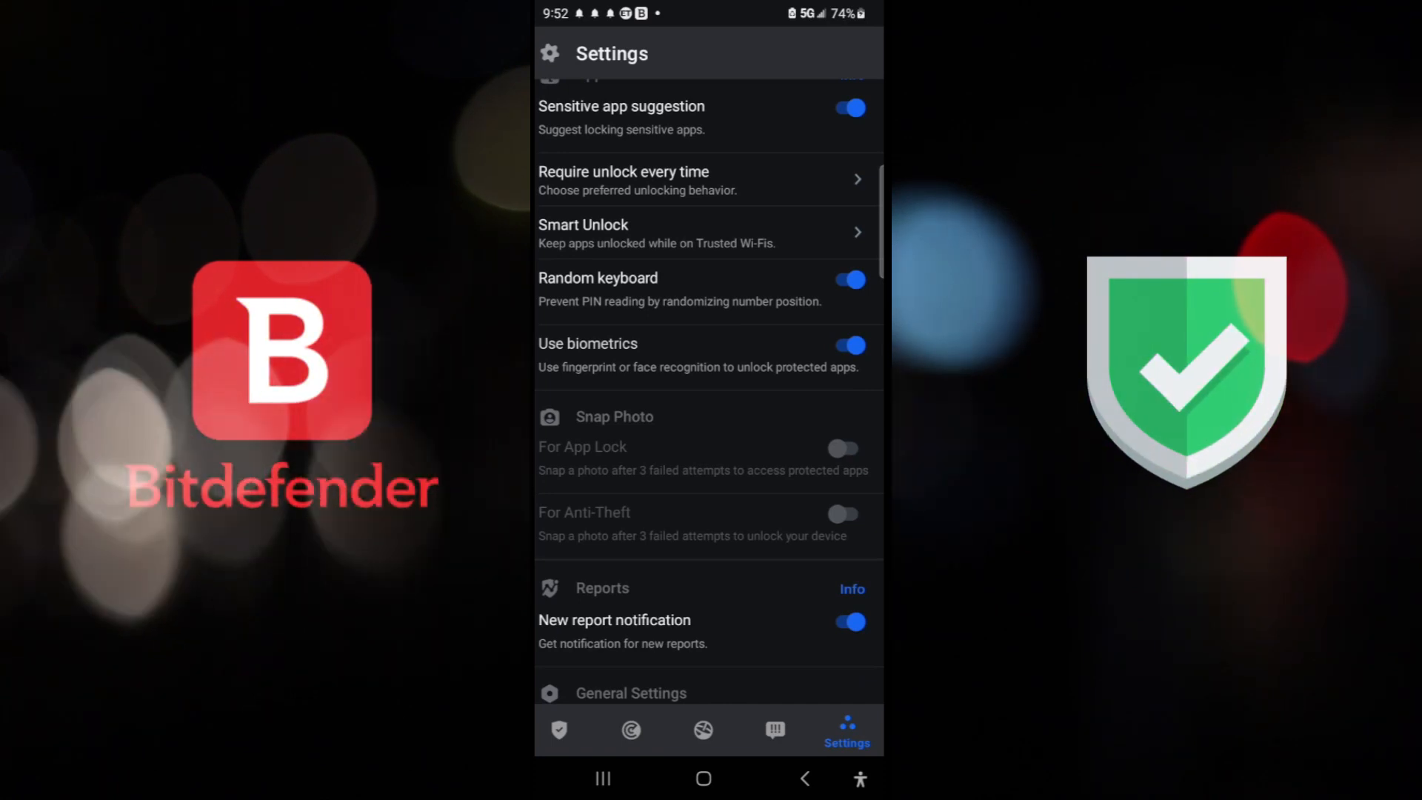
scroll("down", 3)
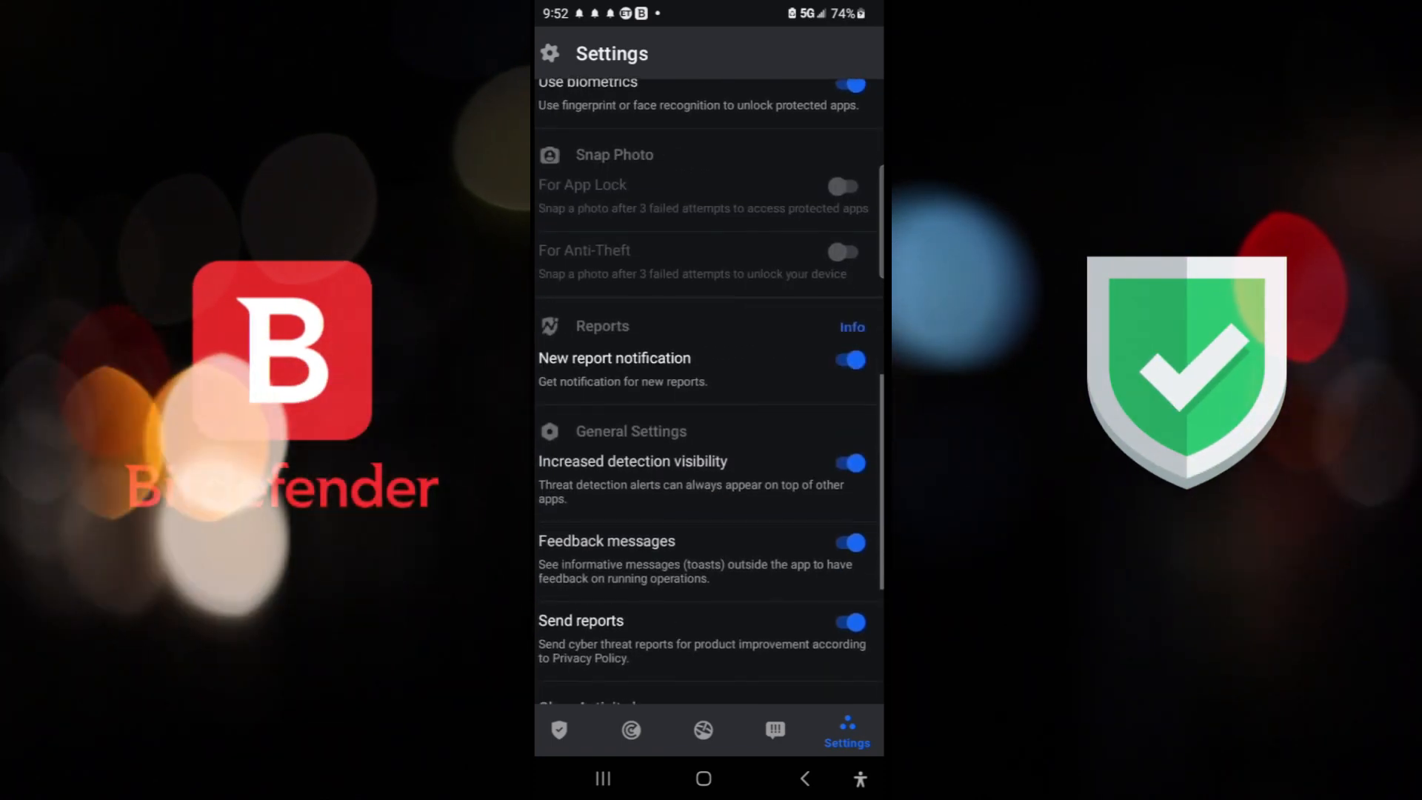
scroll("down", 3)
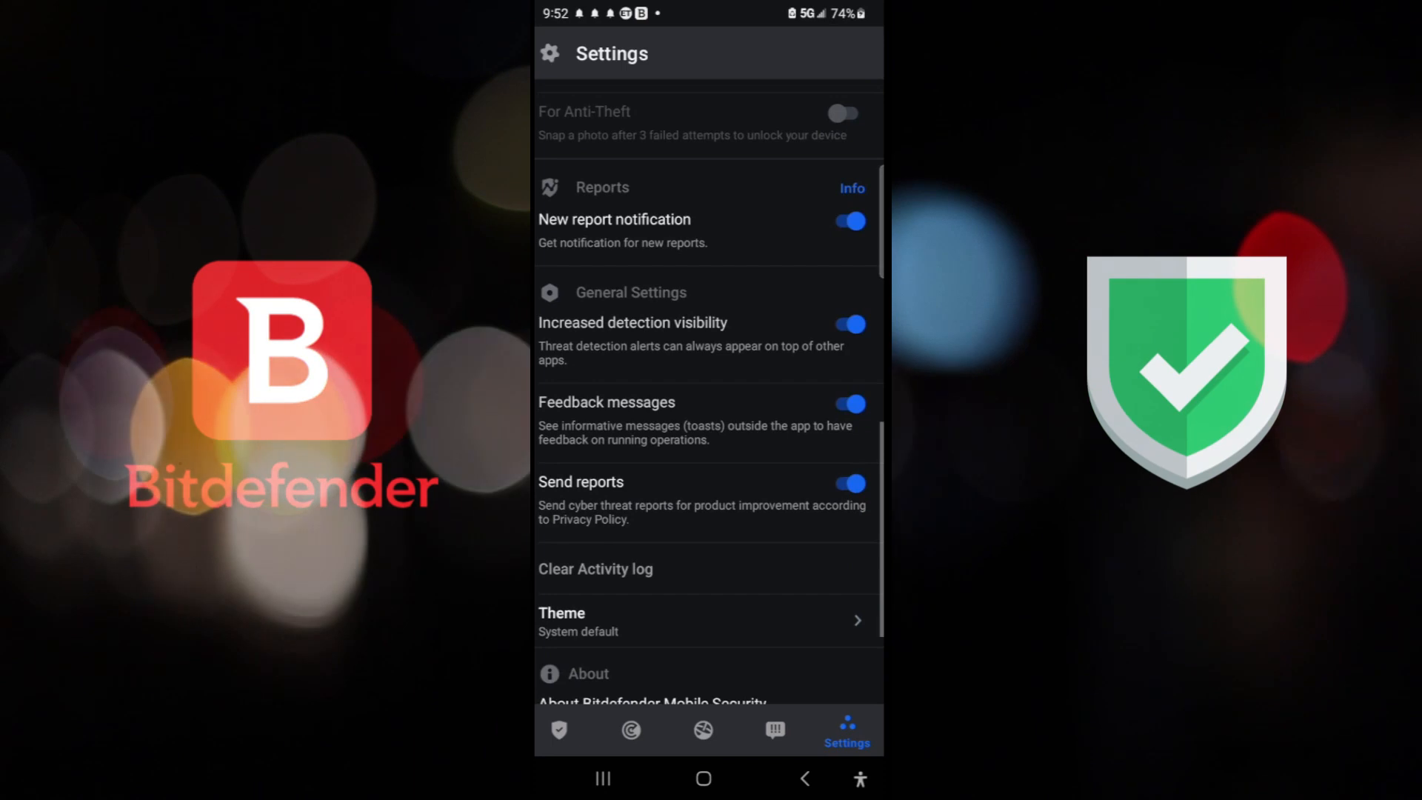
scroll("down", 3)
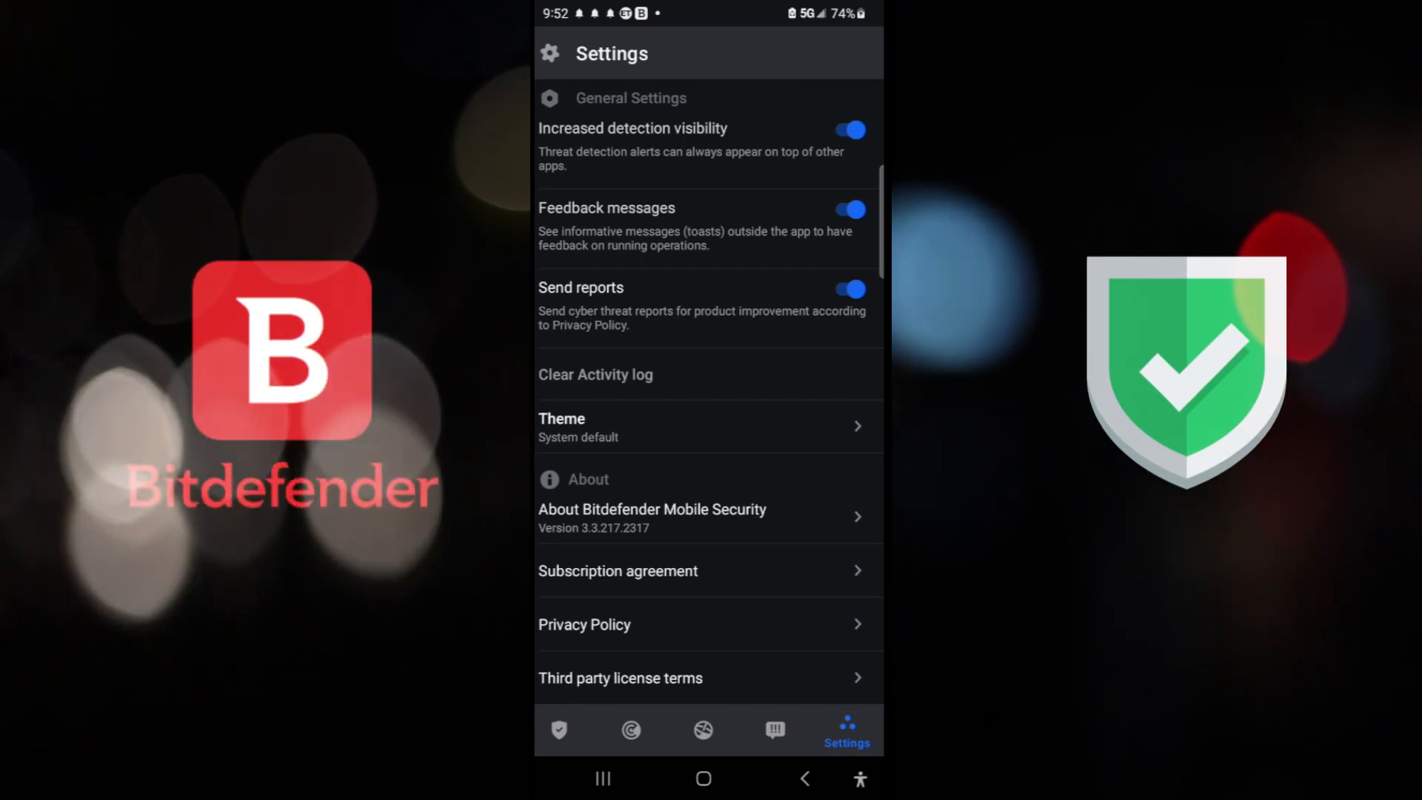
scroll("up", 3)
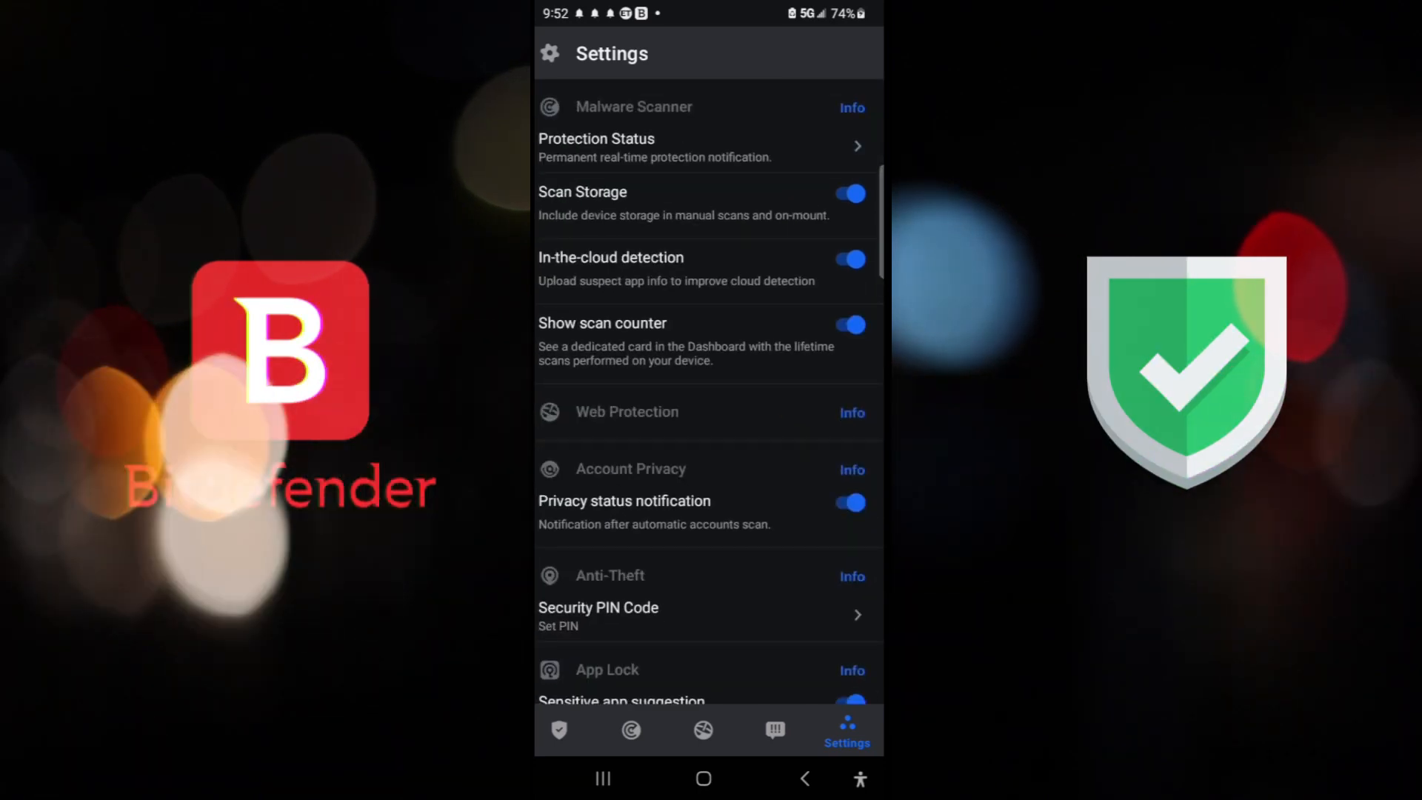
Step: Start a new malware scan from the Malware Scanner tab
left_click(630, 730)
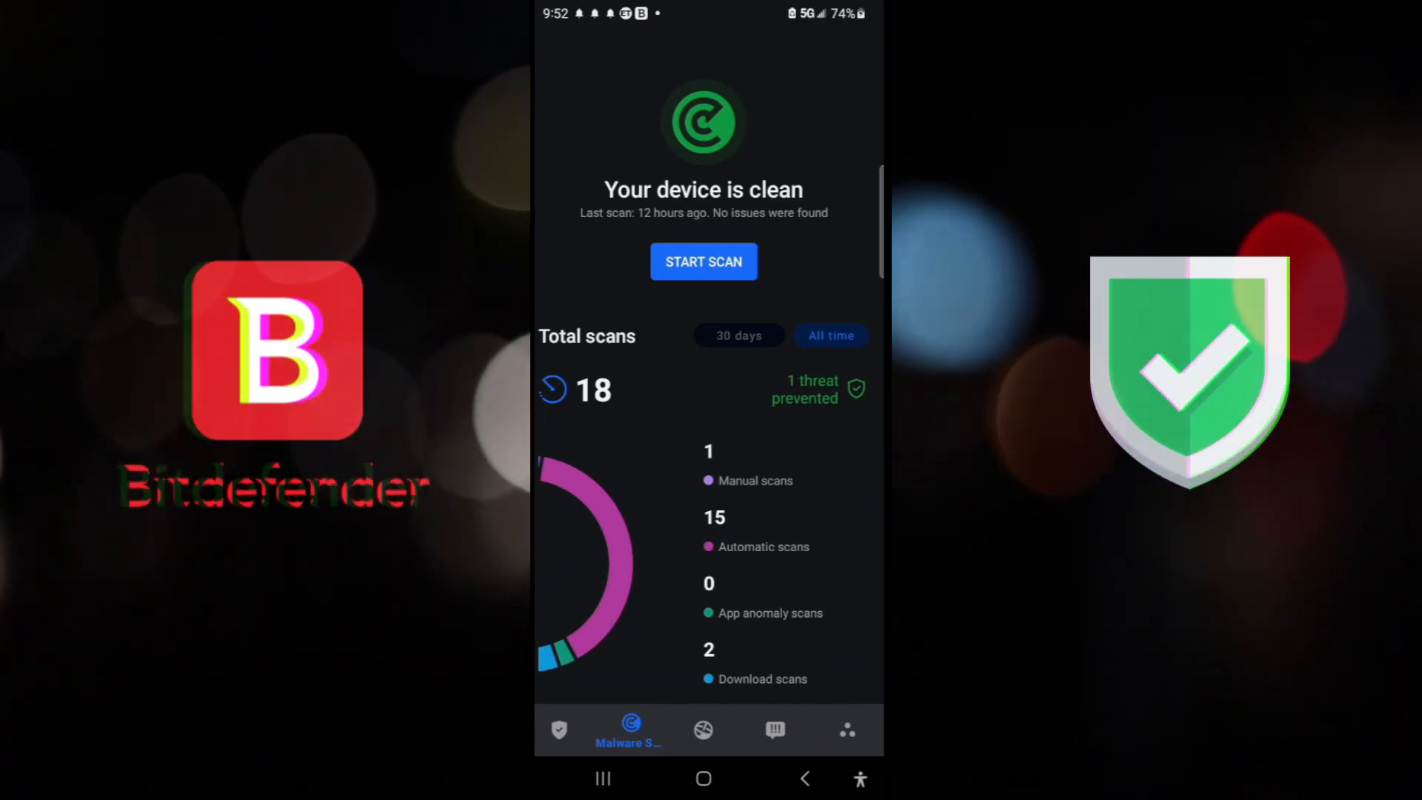
left_click(703, 261)
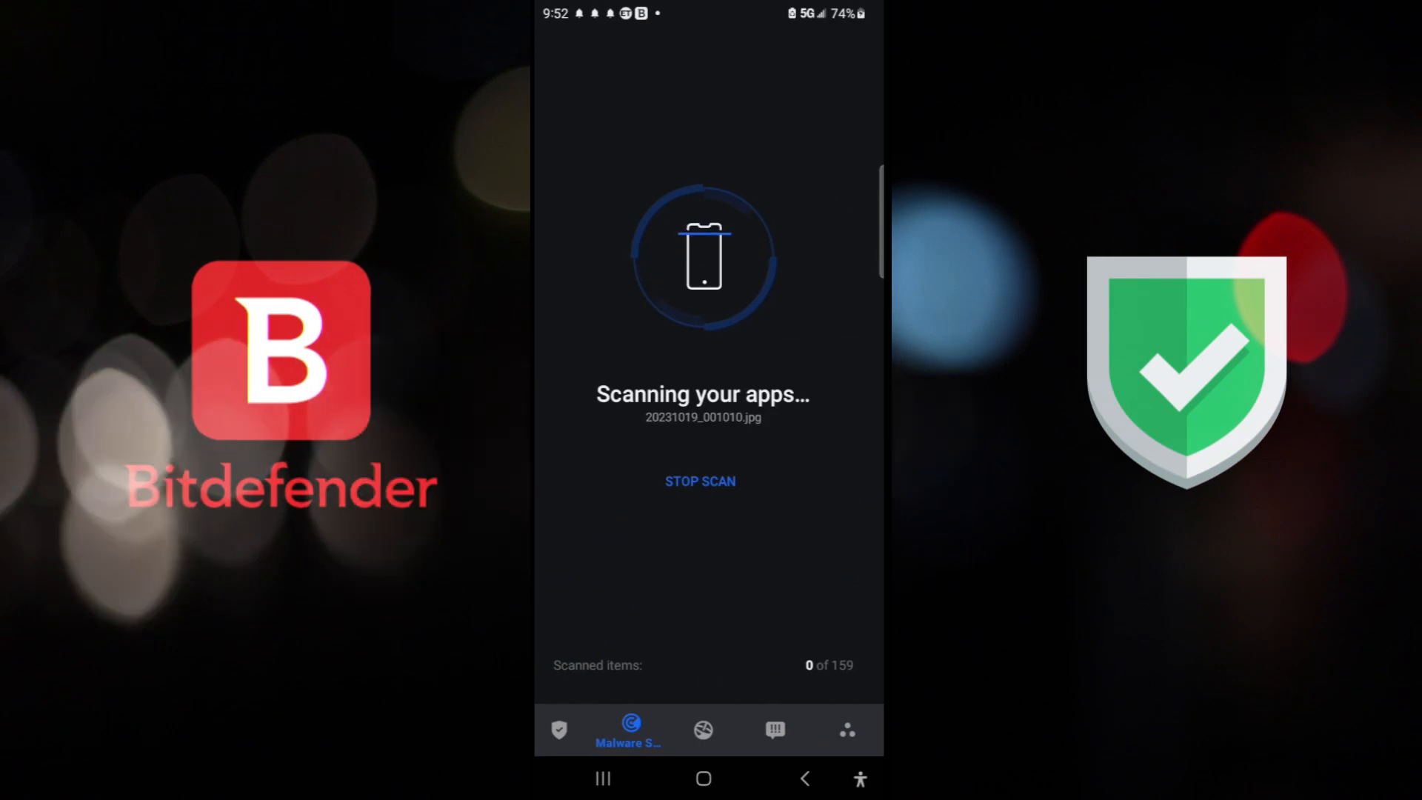